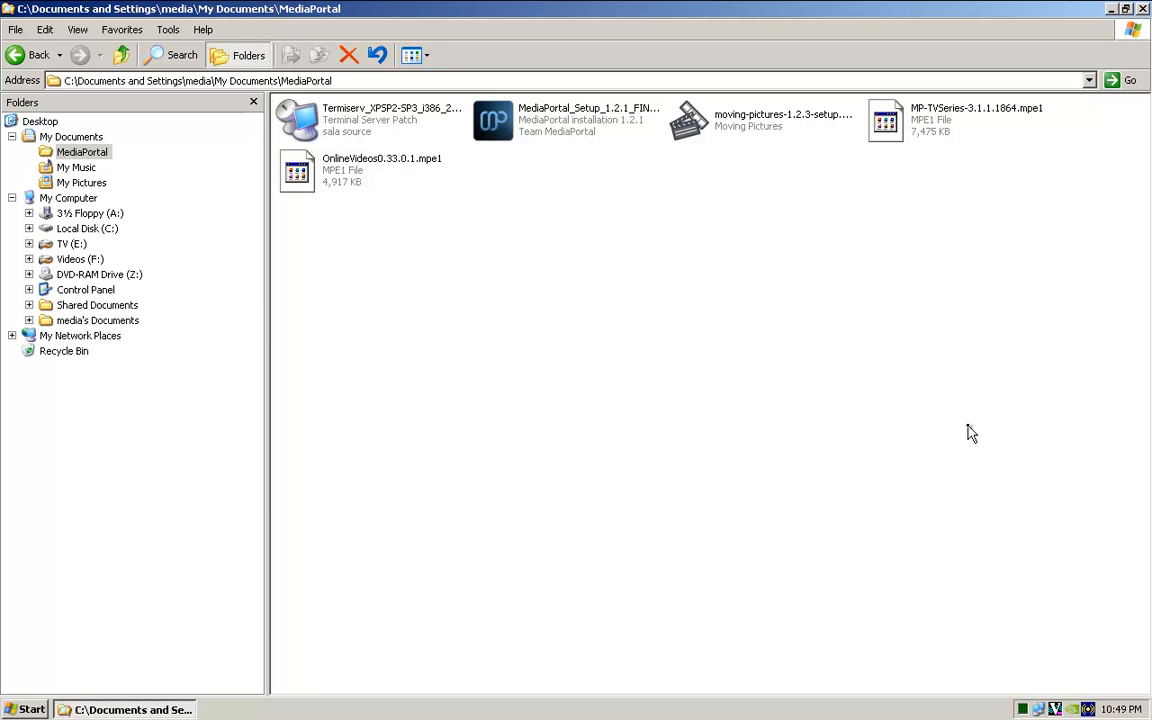
pyautogui.moveTo(960, 424)
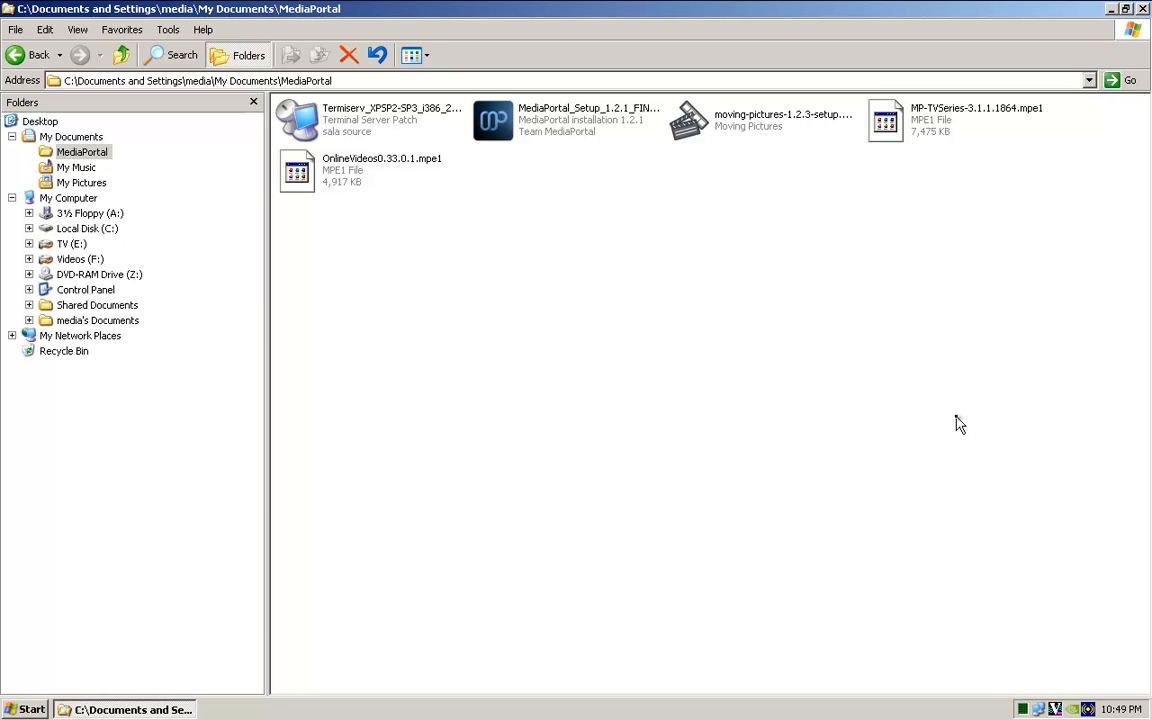
pyautogui.moveTo(536, 206)
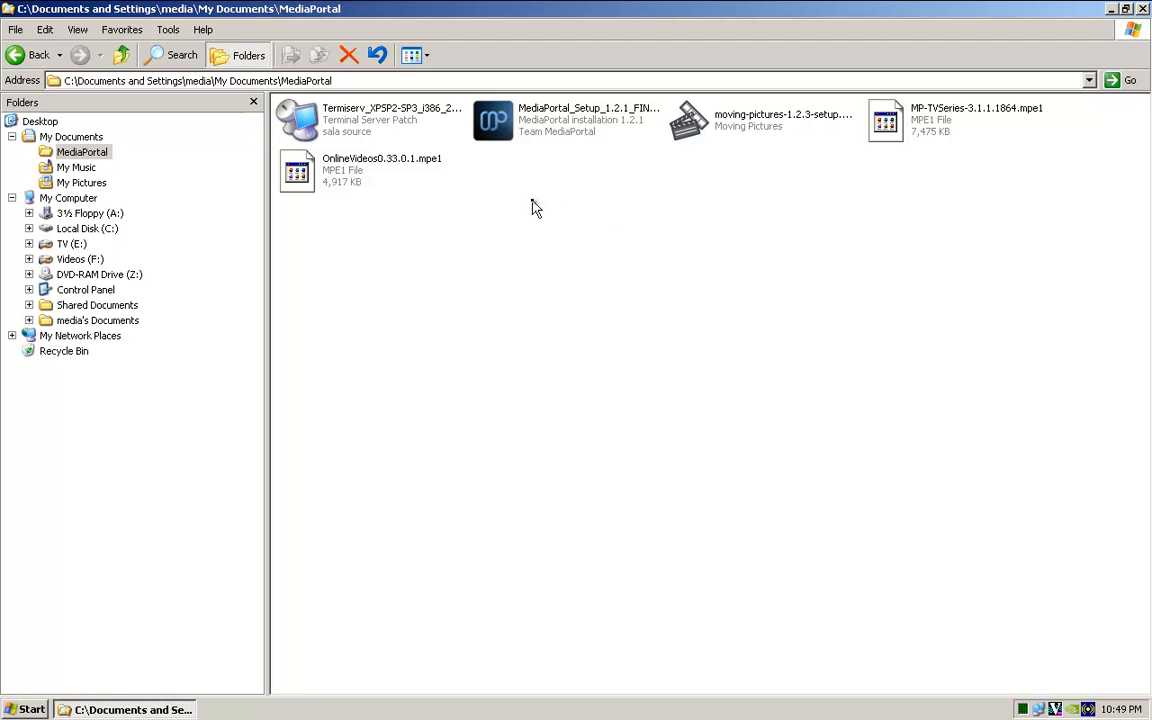
pyautogui.moveTo(564, 190)
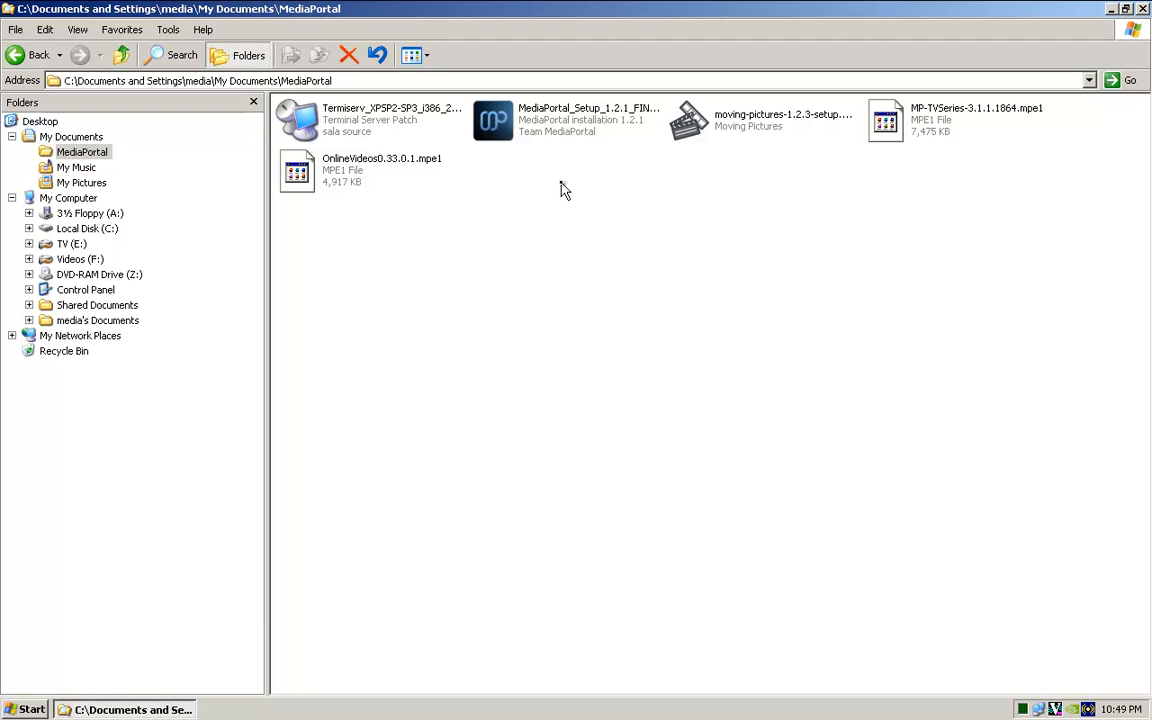
pyautogui.moveTo(550, 120)
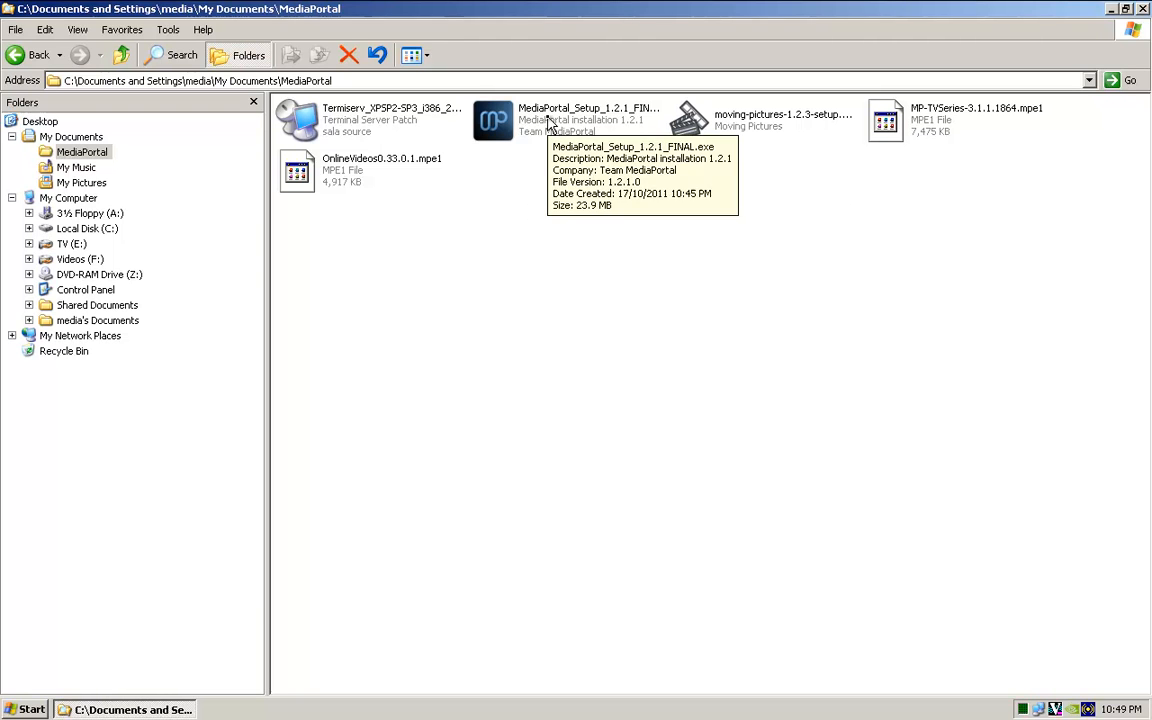
# - Launch the MediaPortal setup file and continue with English (United States) as the installer language
pyautogui.click(588, 120)
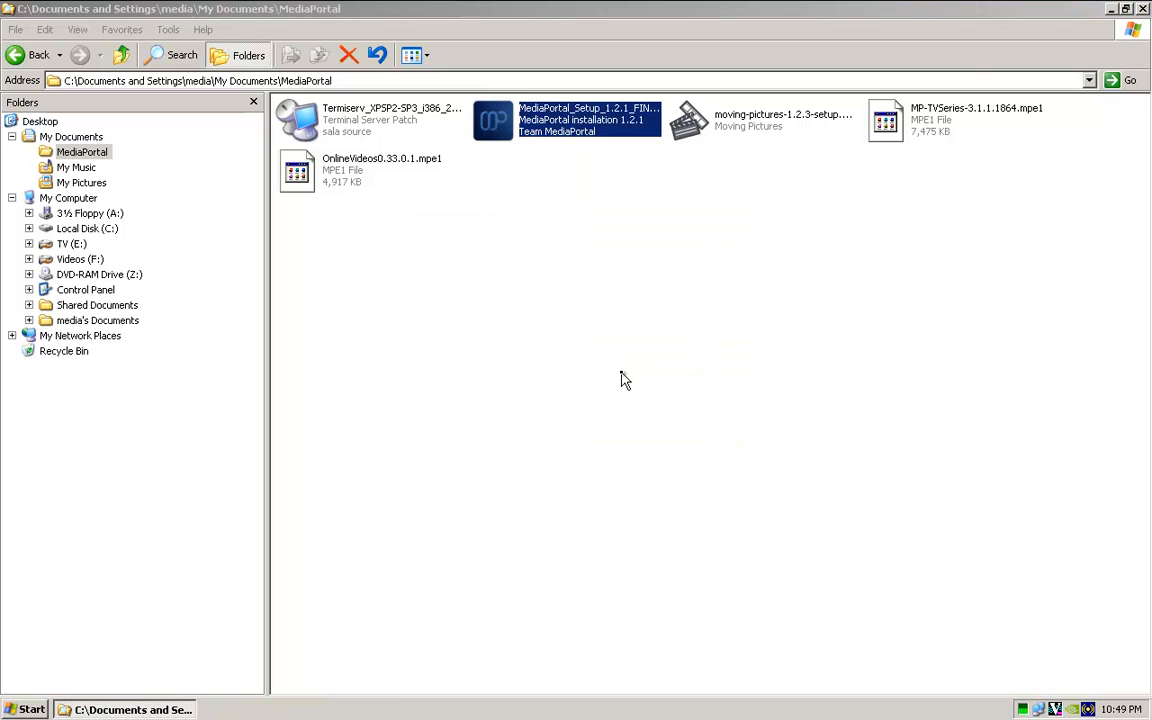
pyautogui.doubleClick(564, 120)
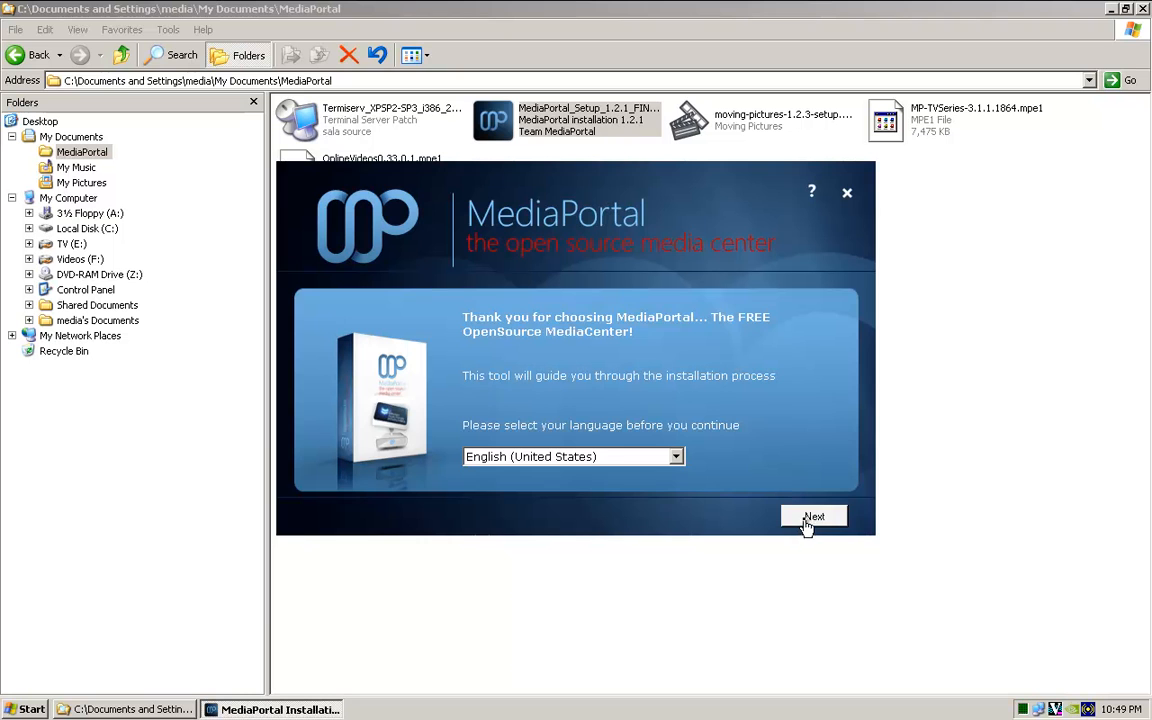
pyautogui.click(676, 456)
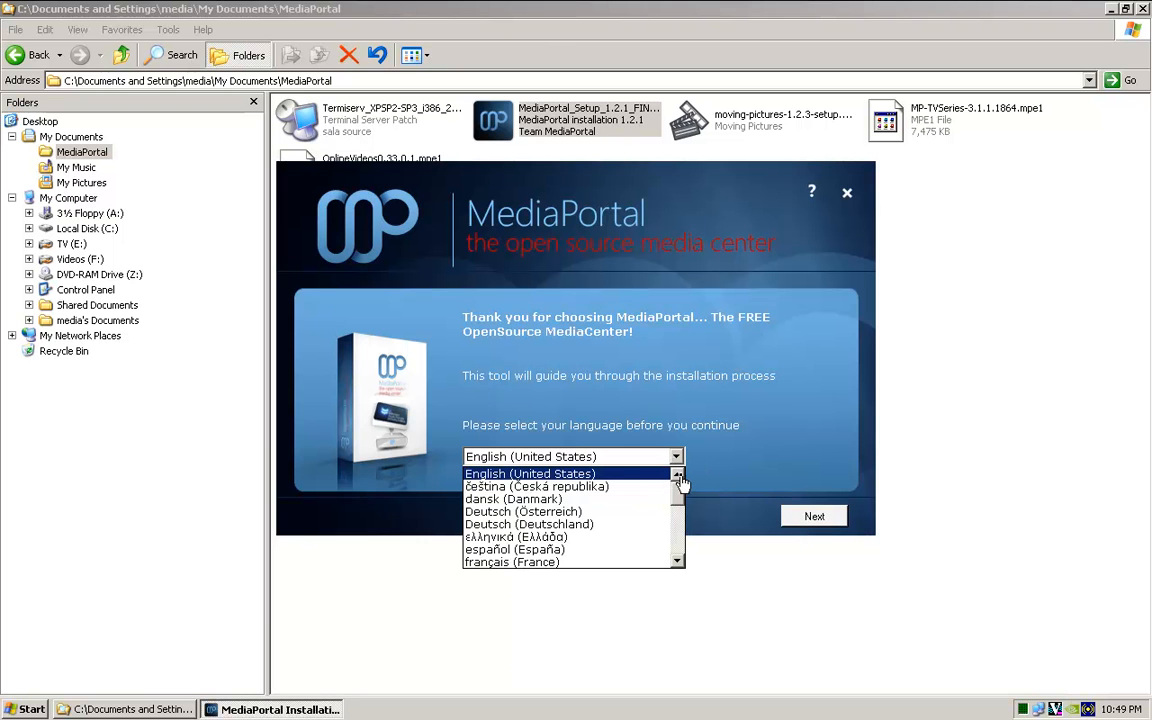
pyautogui.moveTo(536, 486)
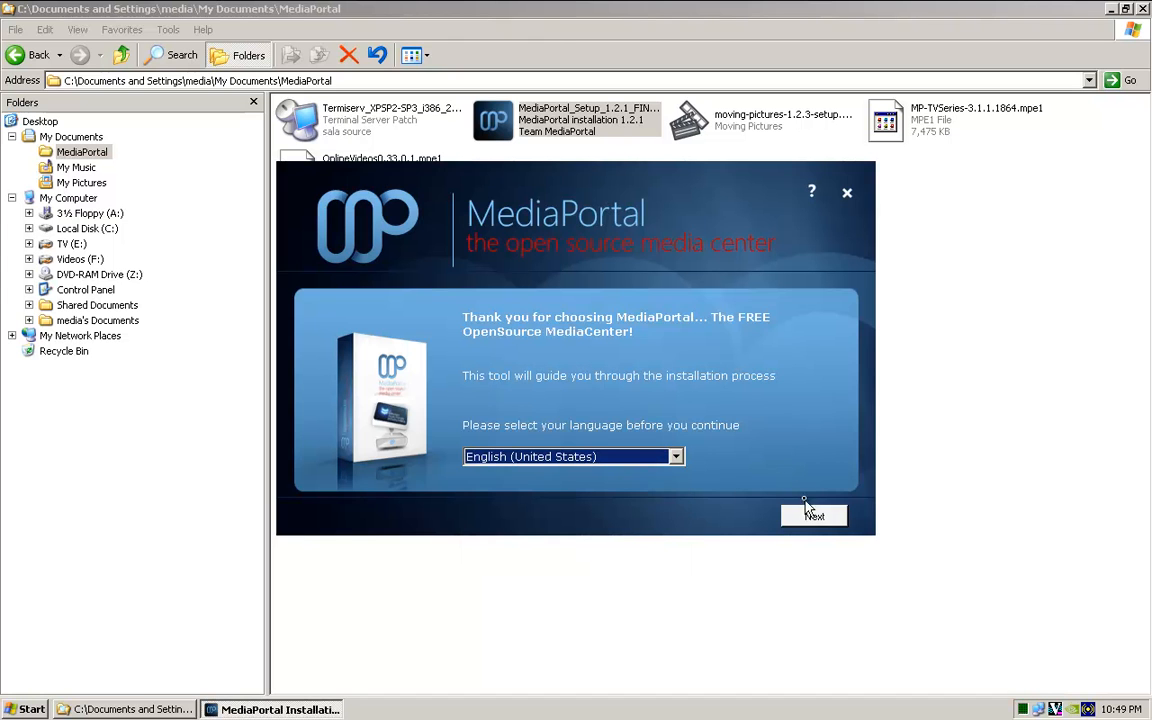
pyautogui.click(814, 516)
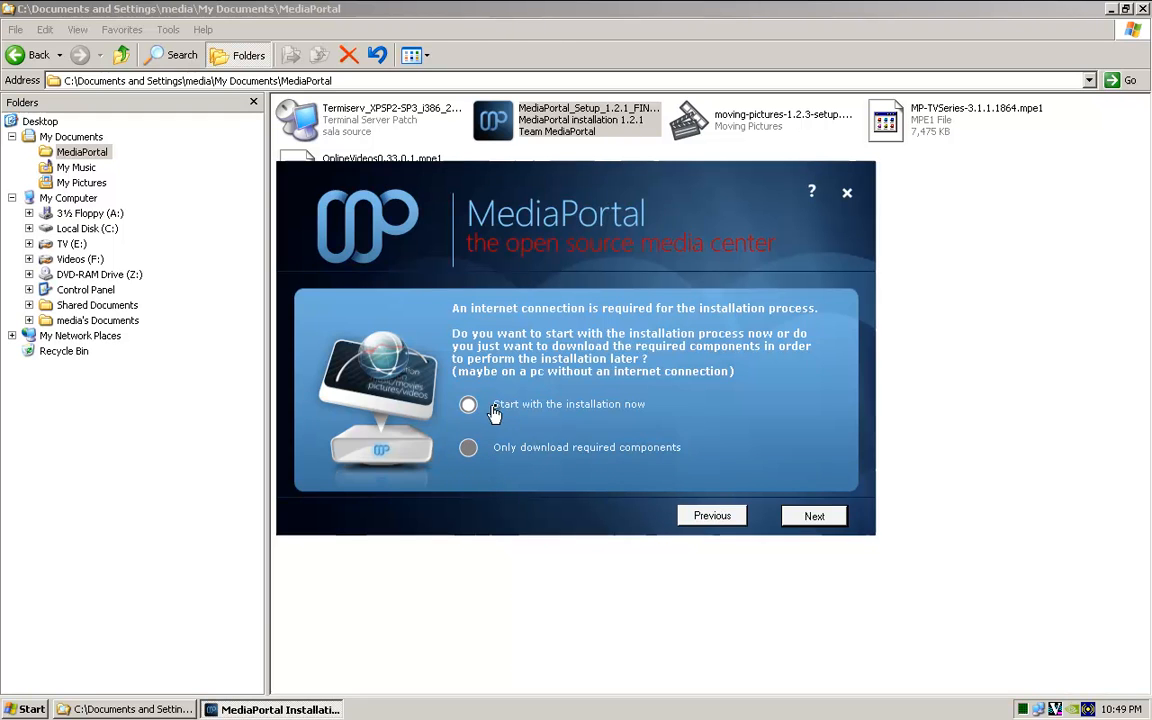
pyautogui.moveTo(844, 520)
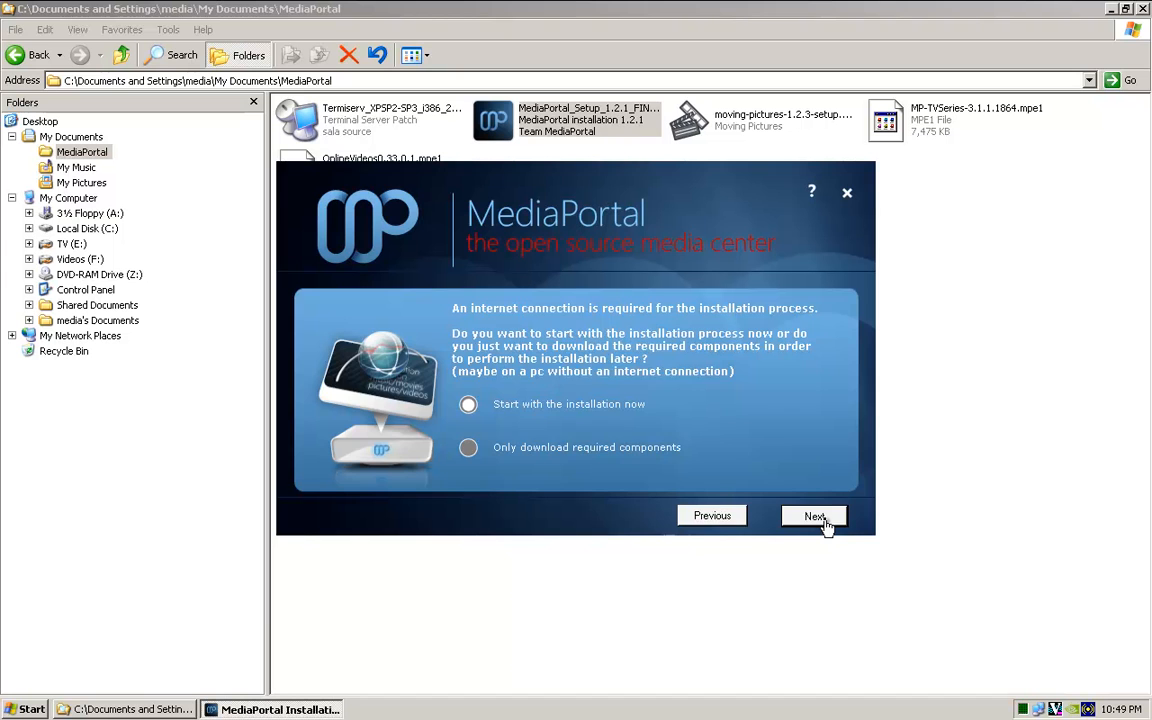
# - Choose to start installation now and answer Yes to using MediaPortal to watch TV
pyautogui.click(814, 516)
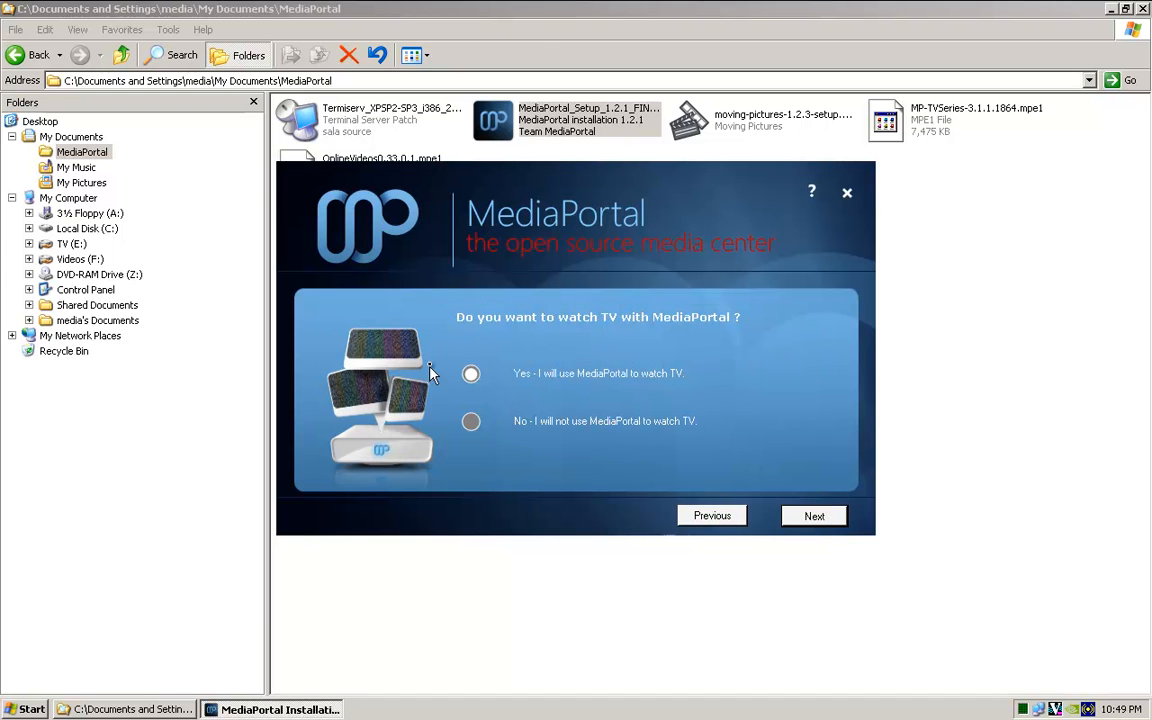
pyautogui.moveTo(456, 362)
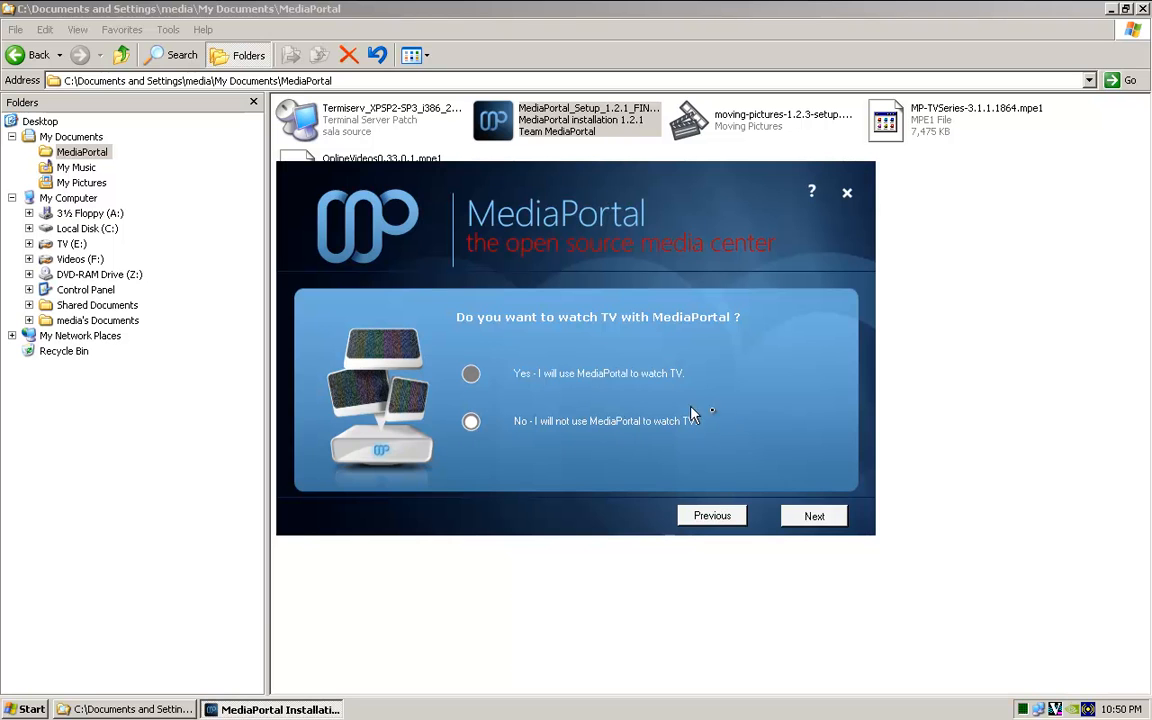
pyautogui.moveTo(688, 420)
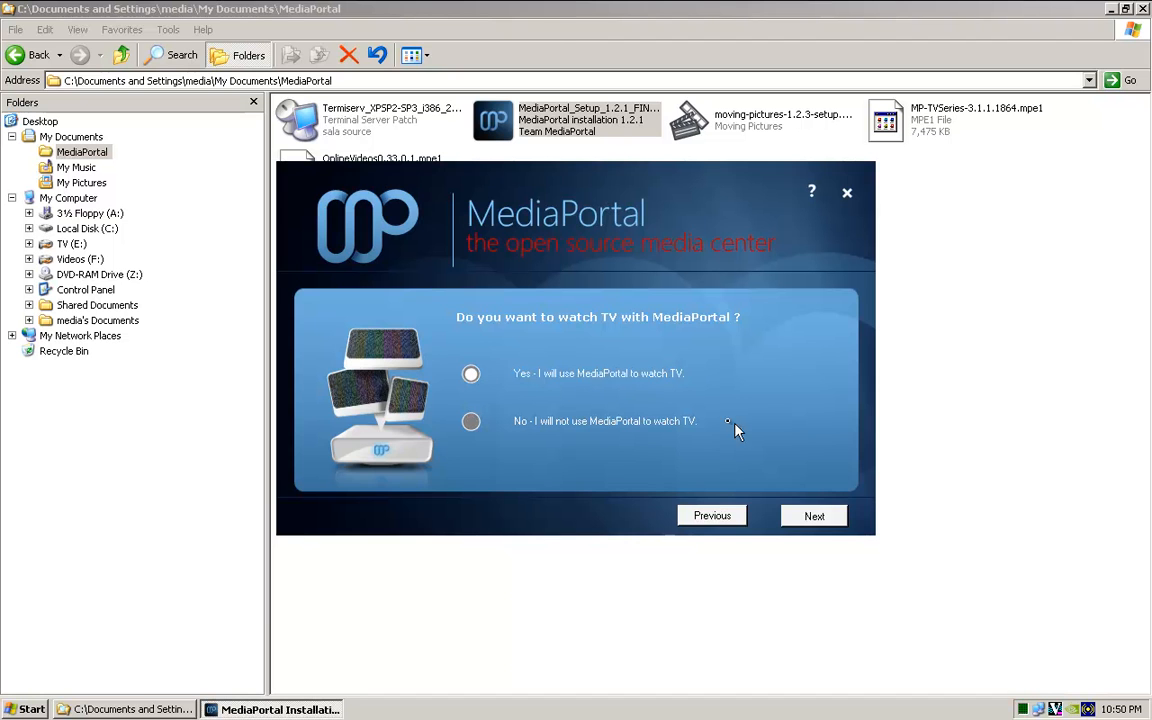
pyautogui.click(814, 516)
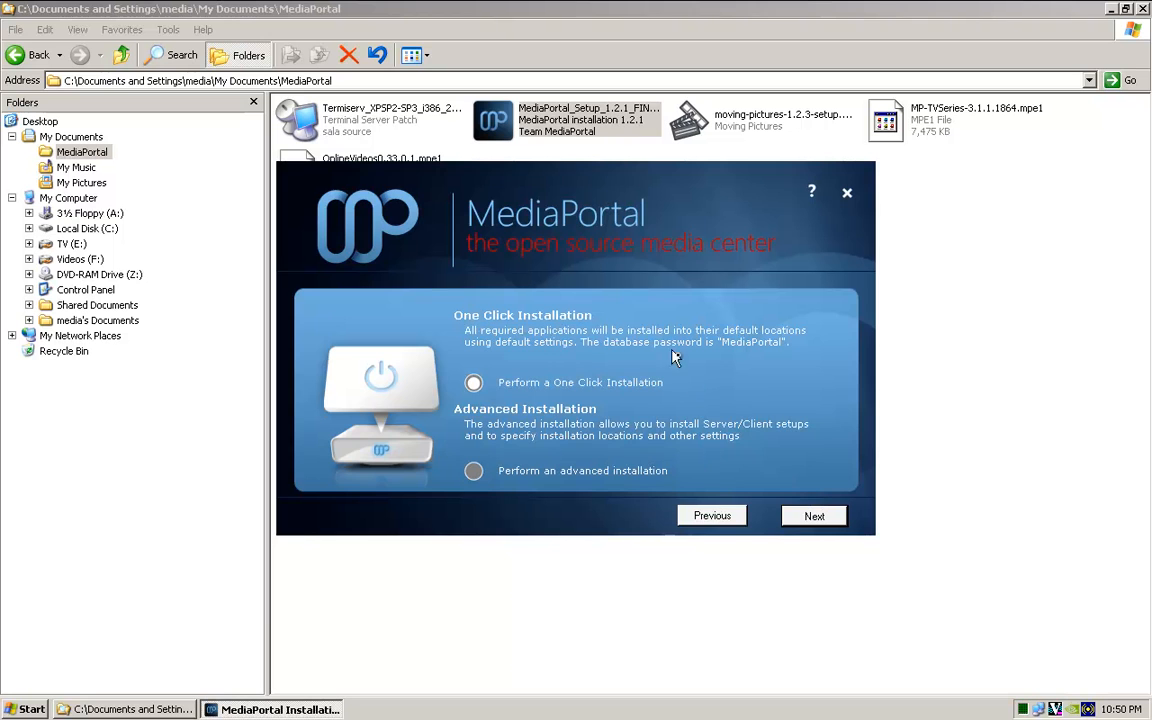
pyautogui.moveTo(500, 490)
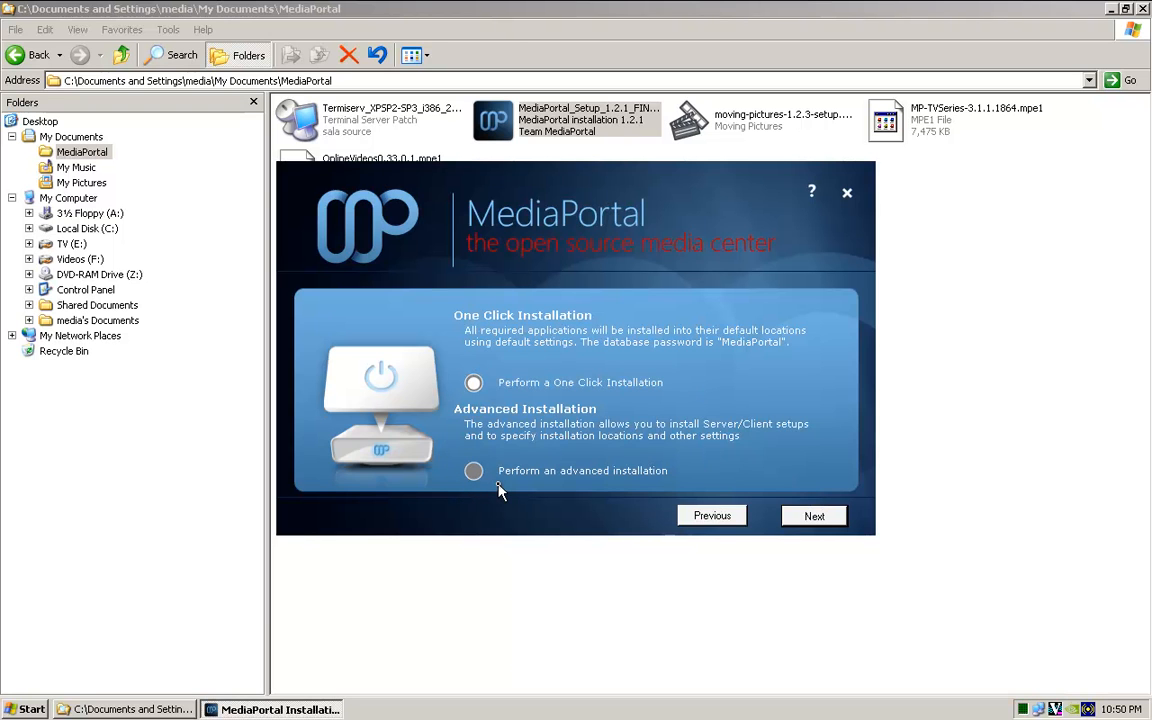
pyautogui.moveTo(464, 398)
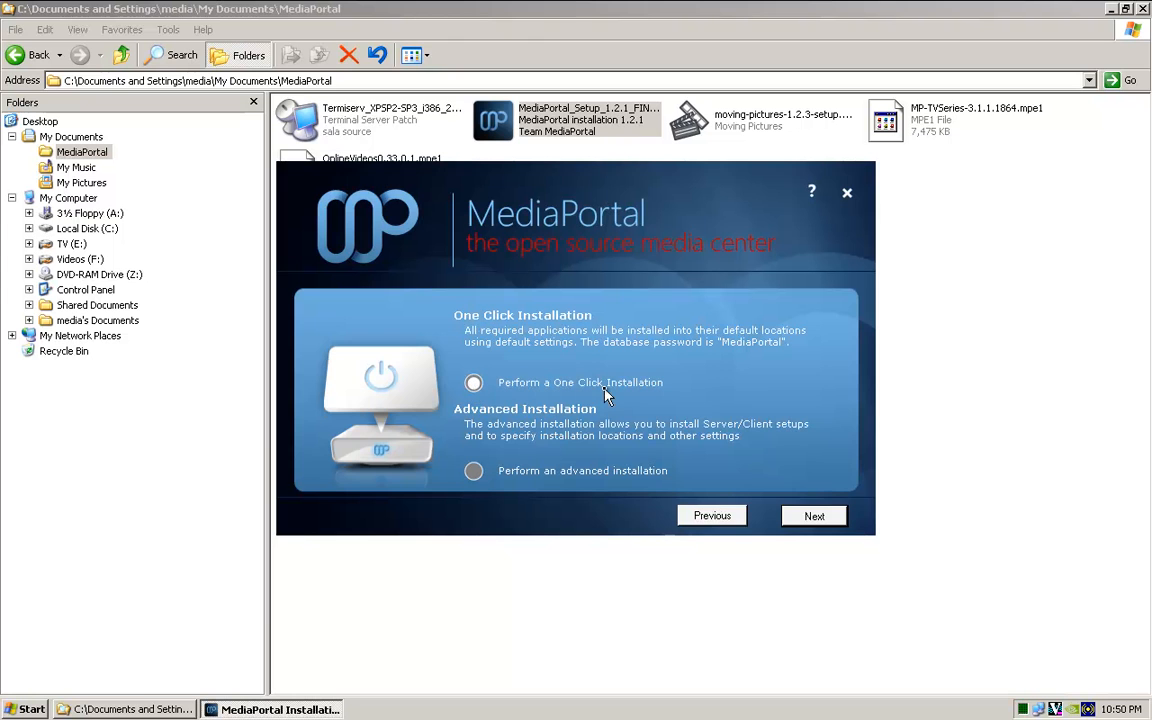
pyautogui.moveTo(814, 516)
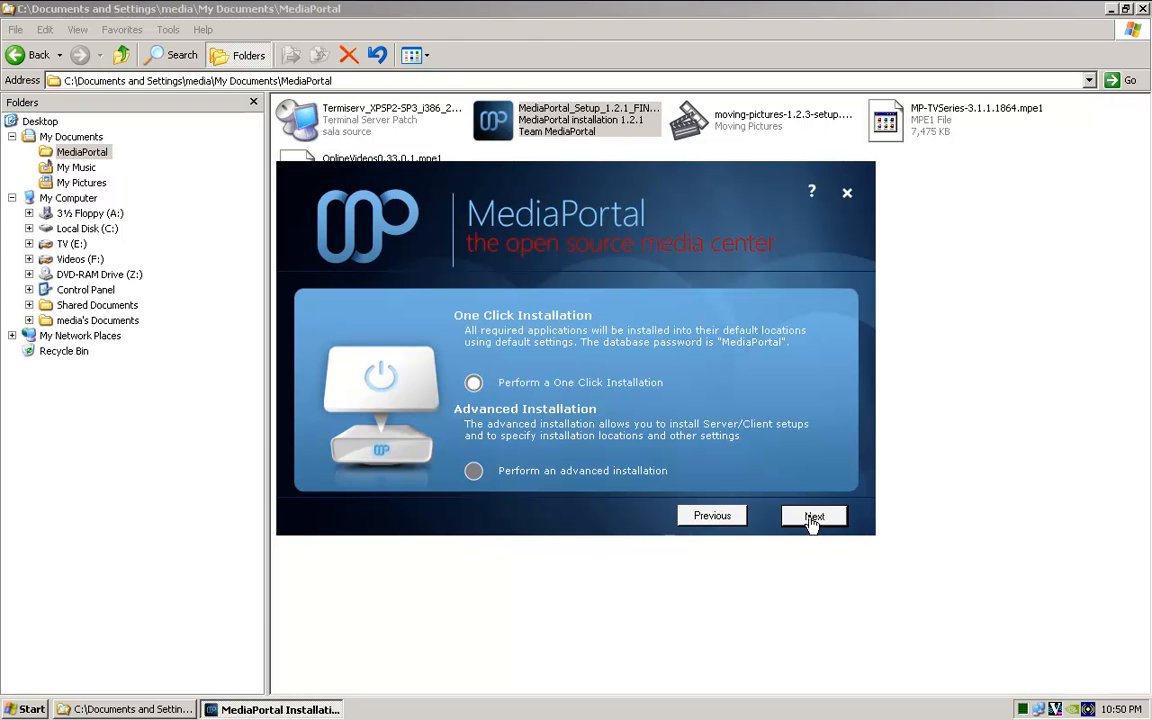
# - Go with One Click Installation and start installing MediaPortal 1.2.1 with its prerequisites
pyautogui.click(814, 516)
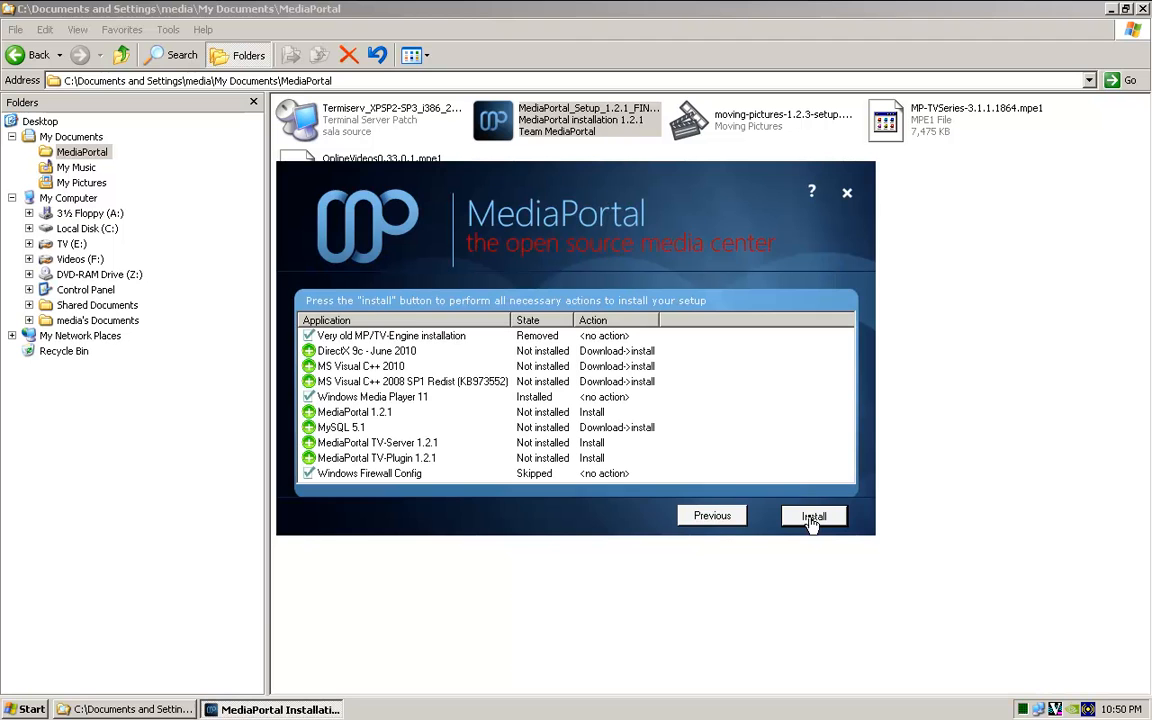
pyautogui.moveTo(390, 360)
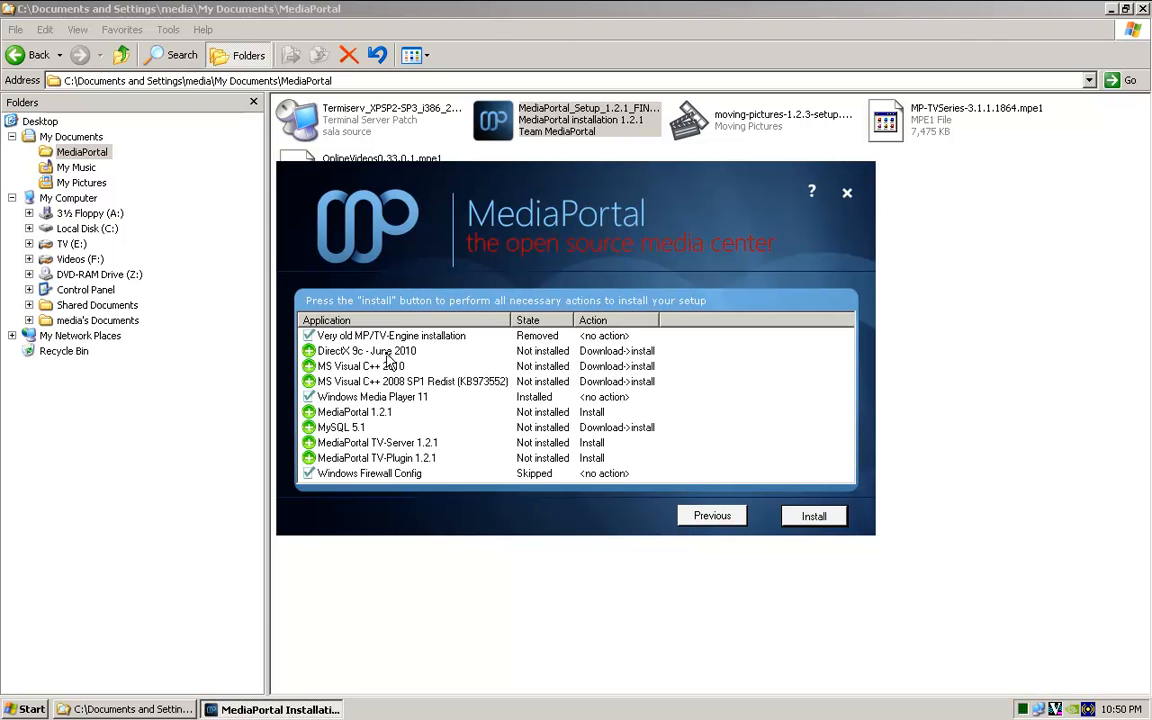
pyautogui.moveTo(896, 328)
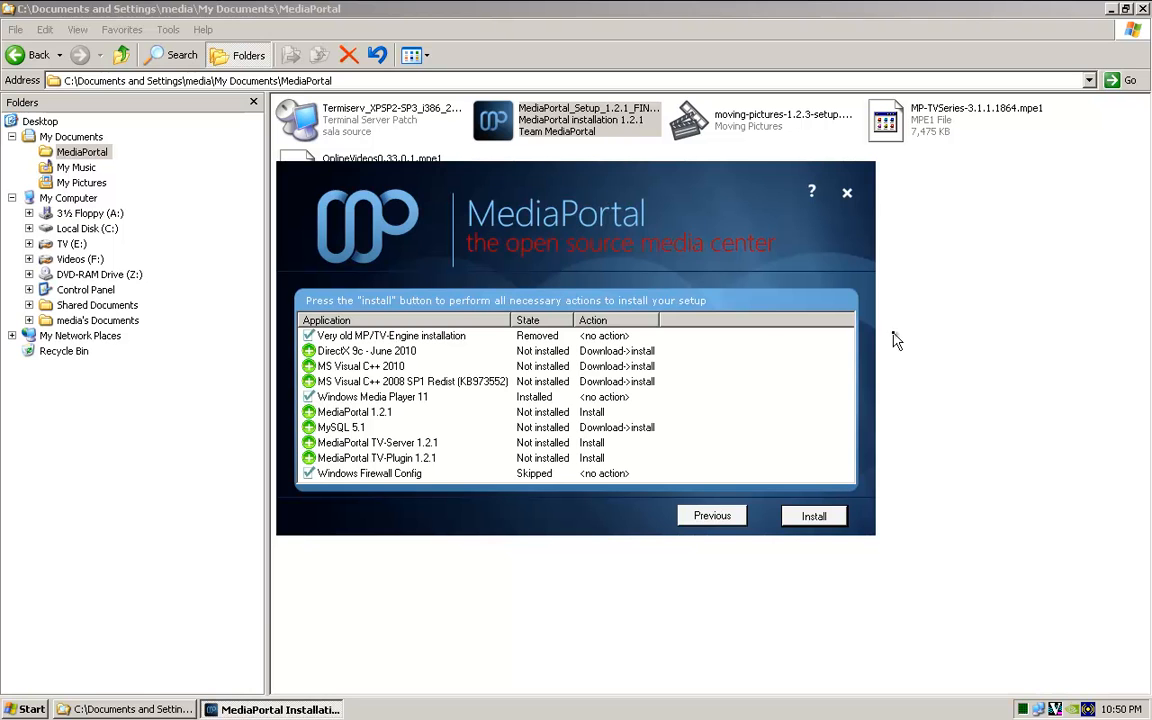
pyautogui.moveTo(620, 460)
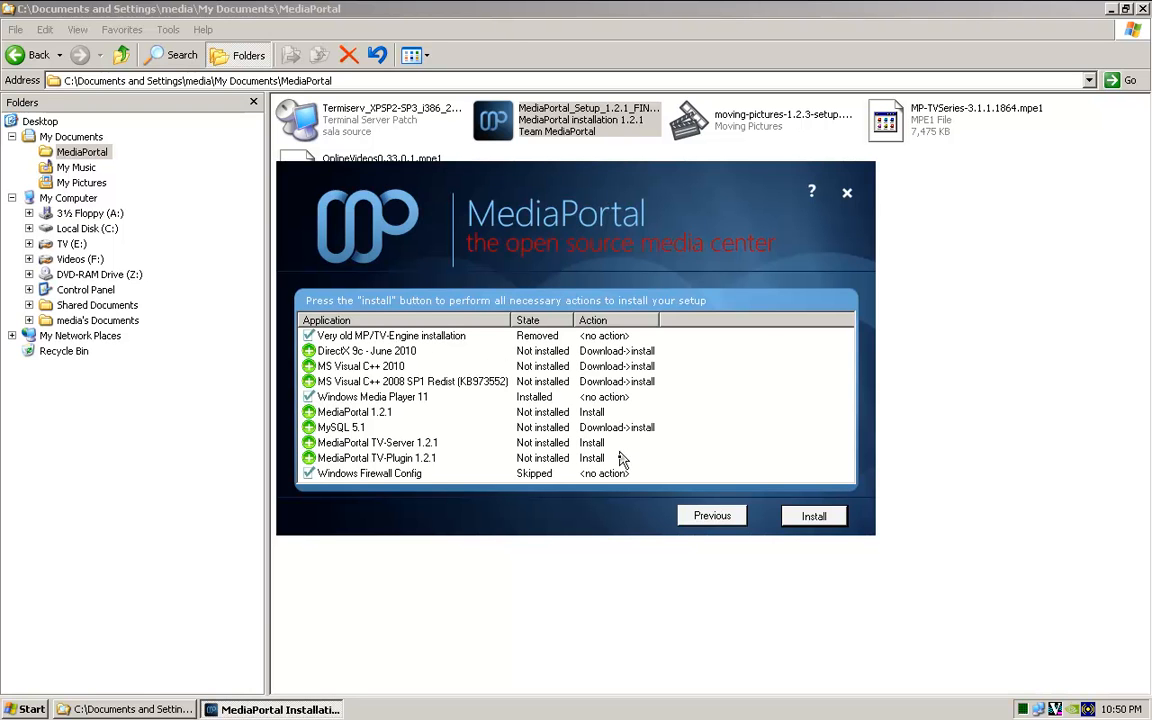
pyautogui.moveTo(456, 374)
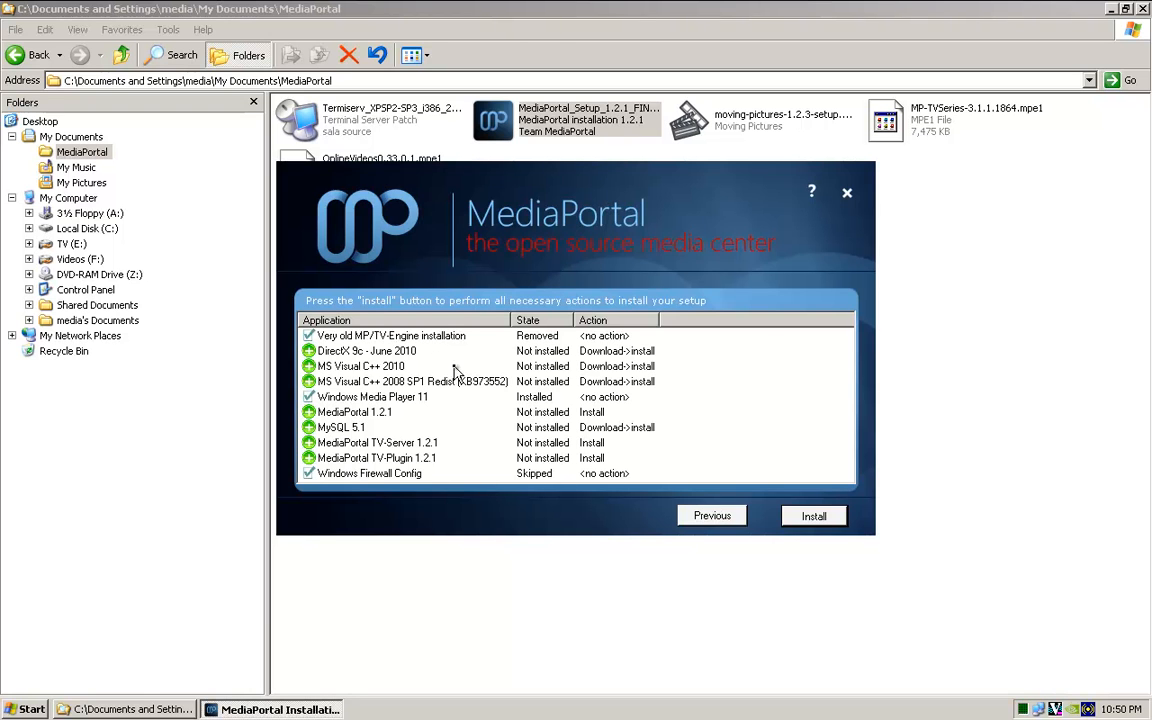
pyautogui.moveTo(818, 516)
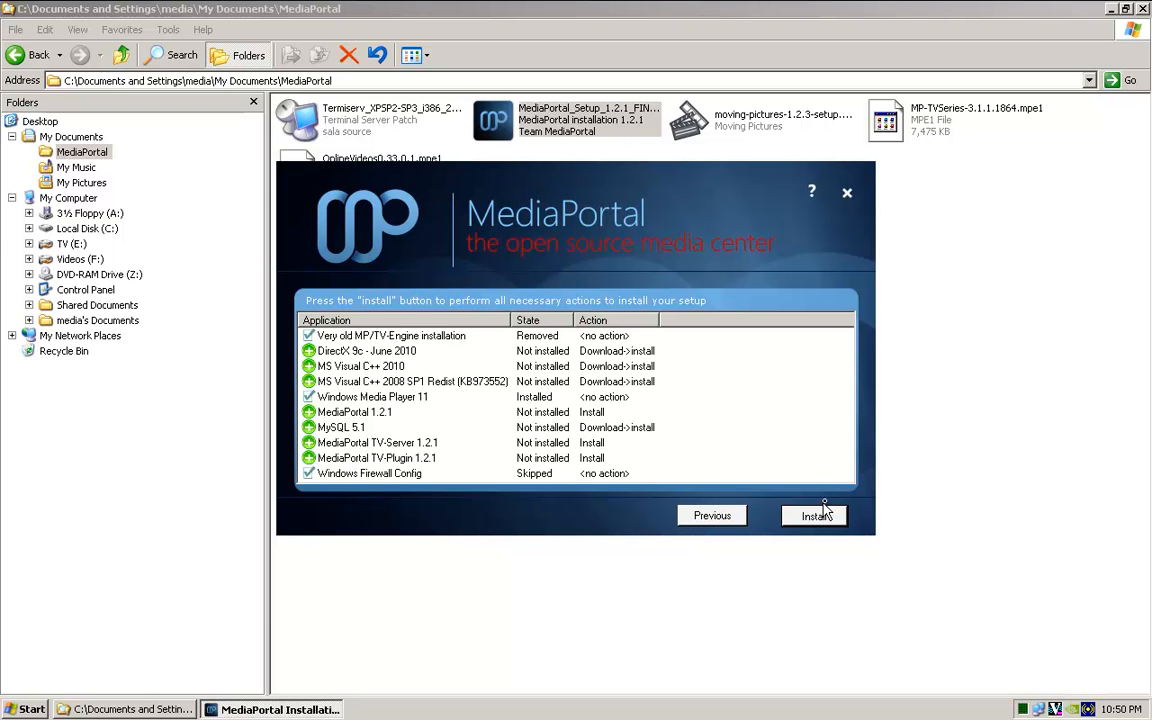
pyautogui.moveTo(464, 364)
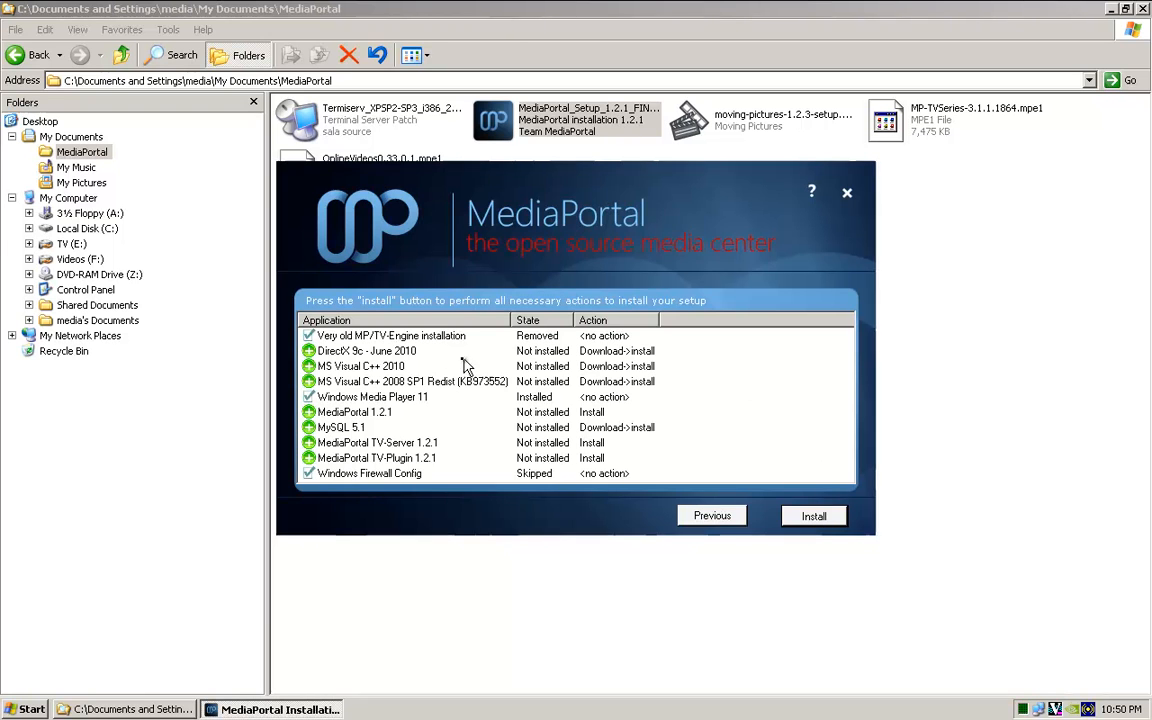
pyautogui.moveTo(508, 364)
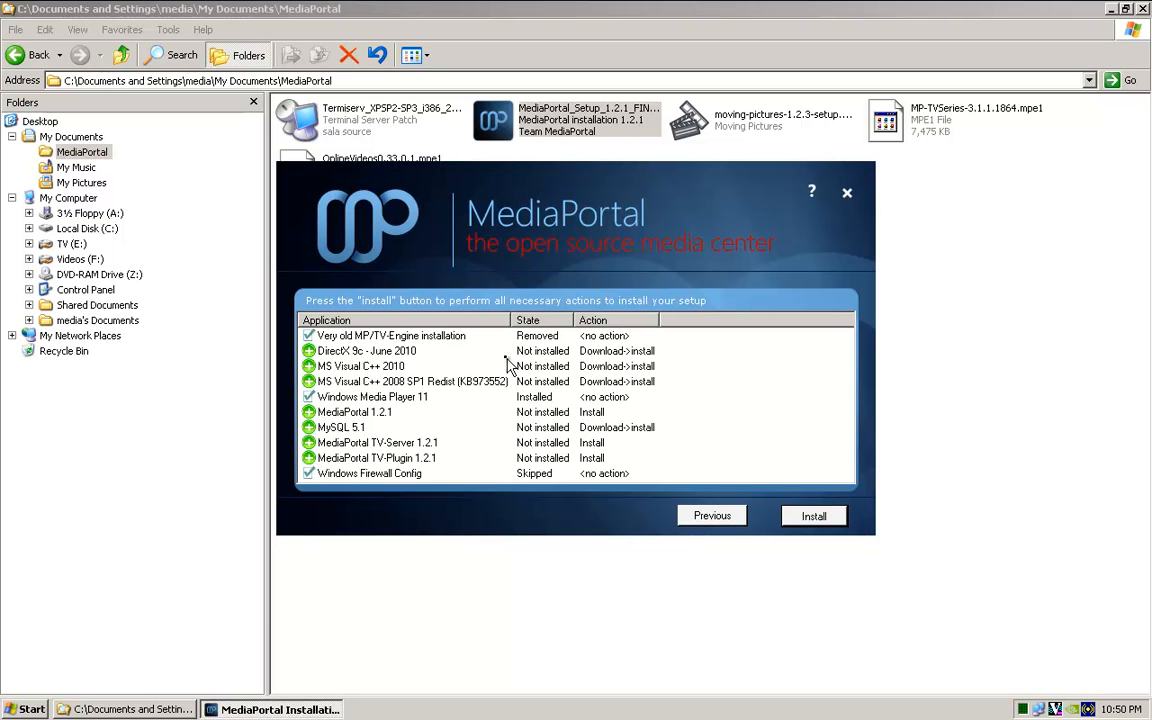
pyautogui.moveTo(684, 450)
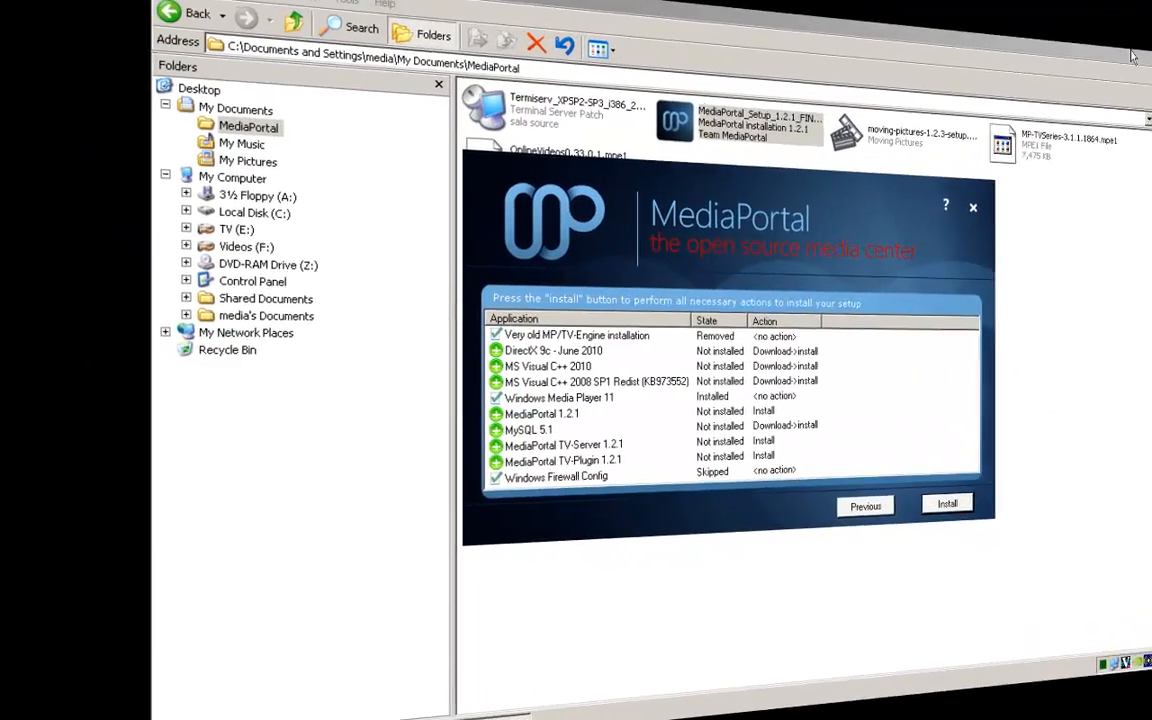
pyautogui.click(946, 504)
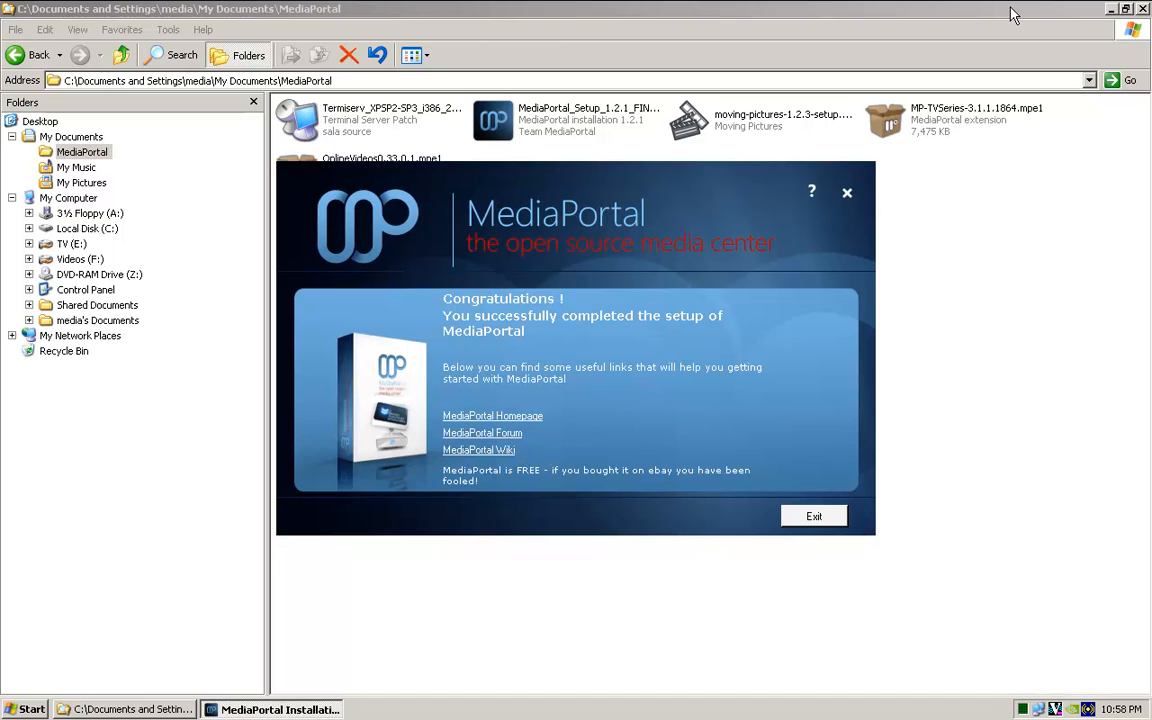
pyautogui.moveTo(1008, 46)
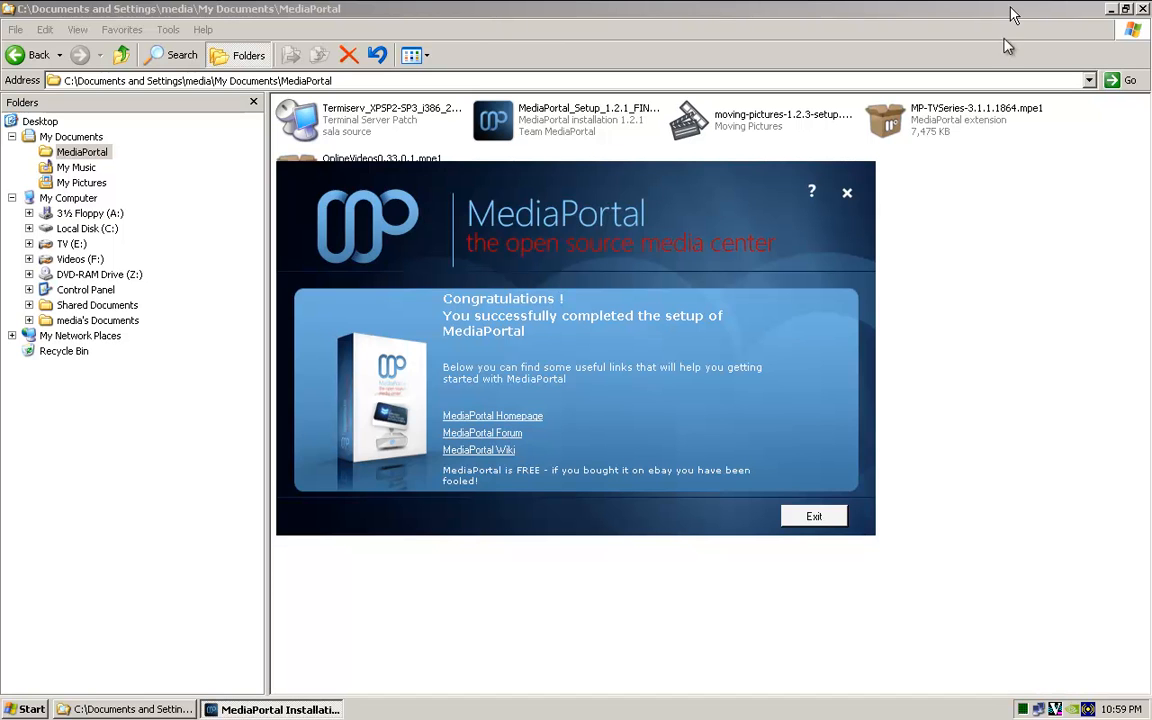
pyautogui.moveTo(816, 244)
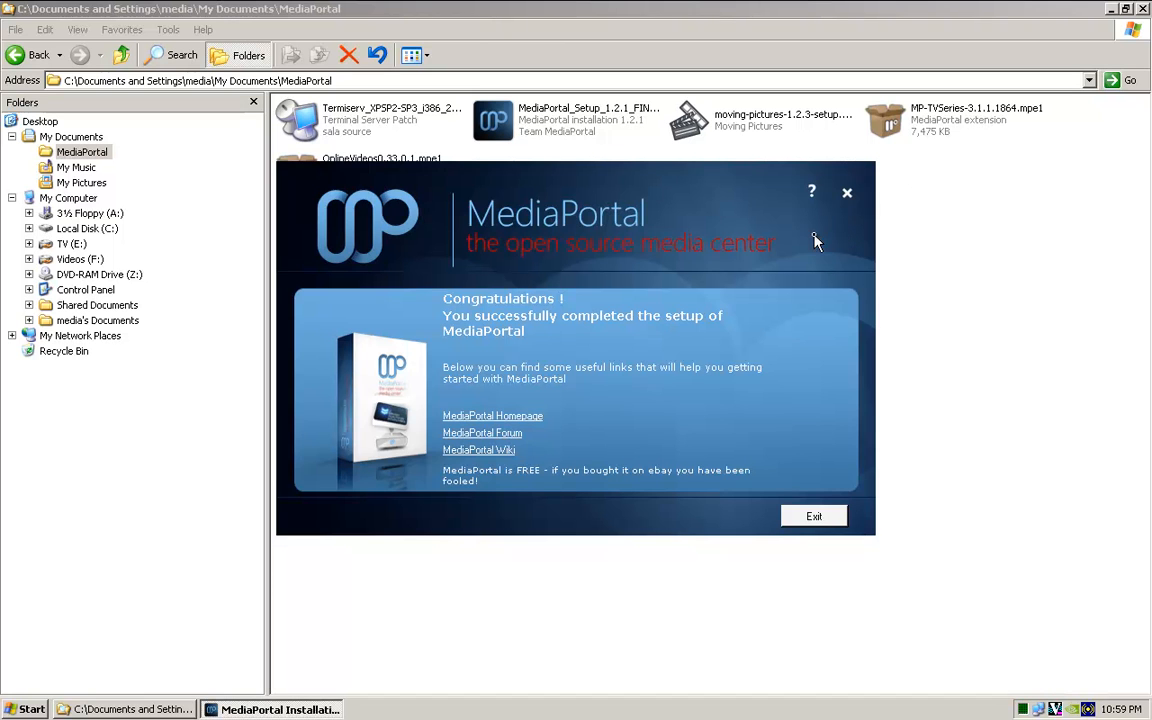
pyautogui.moveTo(490, 352)
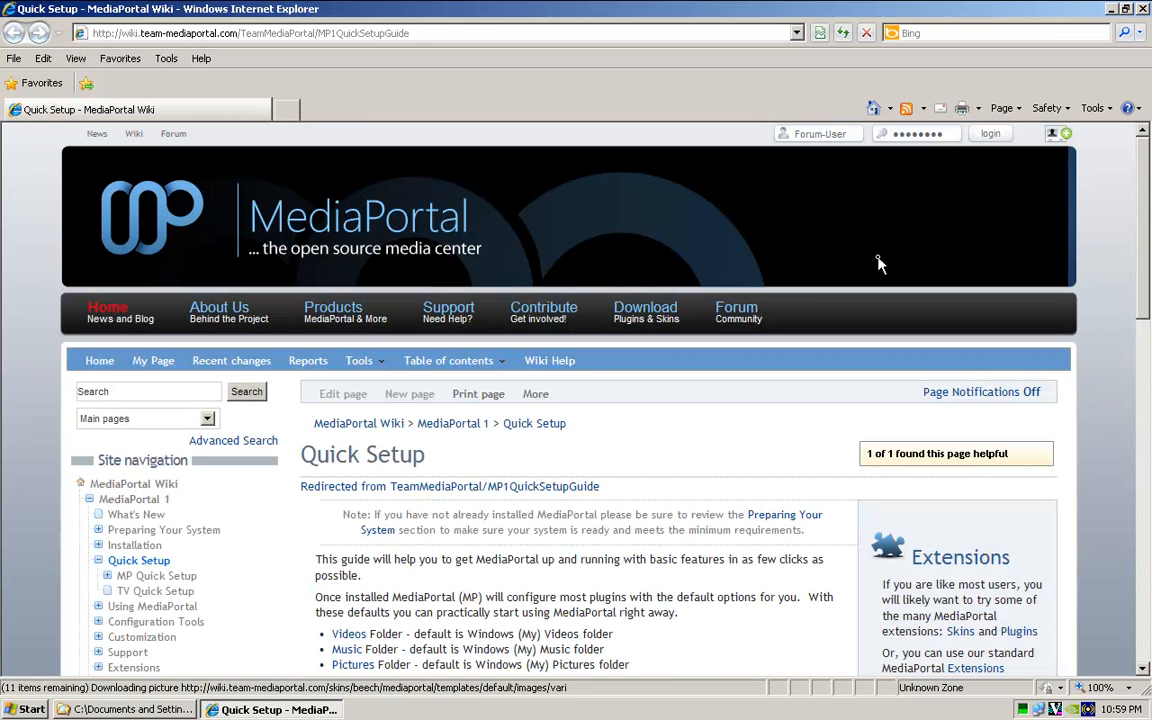
# - Read through the Quick Setup wiki page and minimize Internet Explorer
pyautogui.scroll(-3)
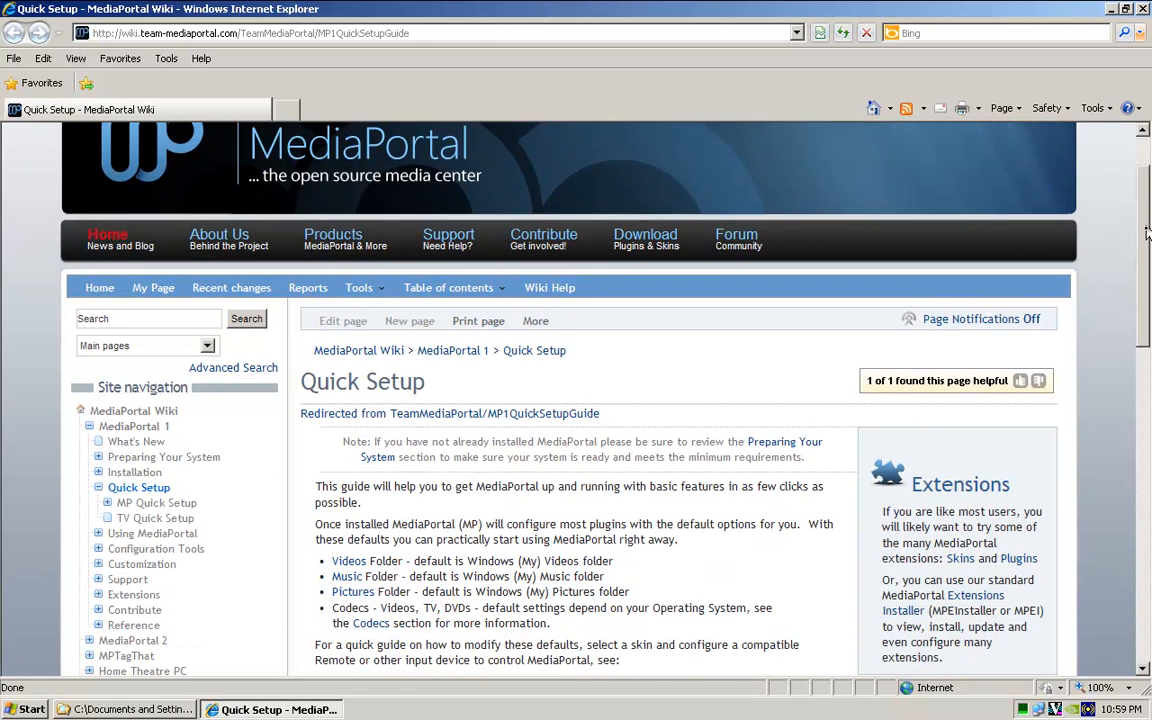
pyautogui.scroll(-3)
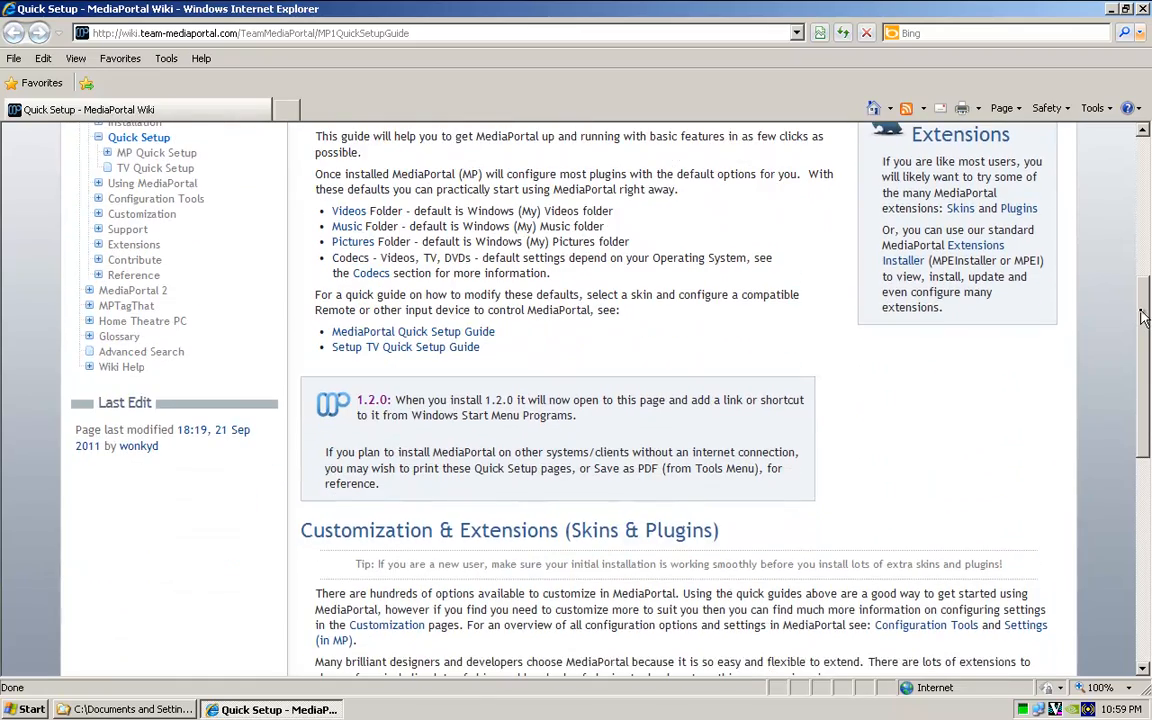
pyautogui.scroll(-3)
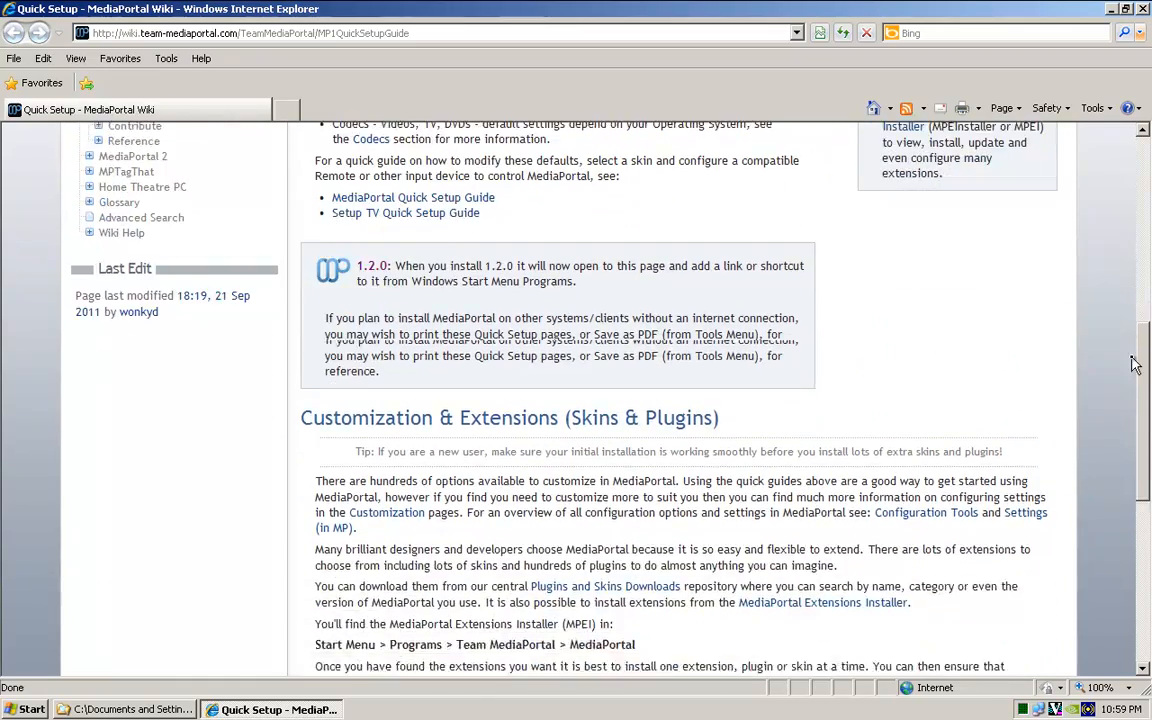
pyautogui.scroll(3)
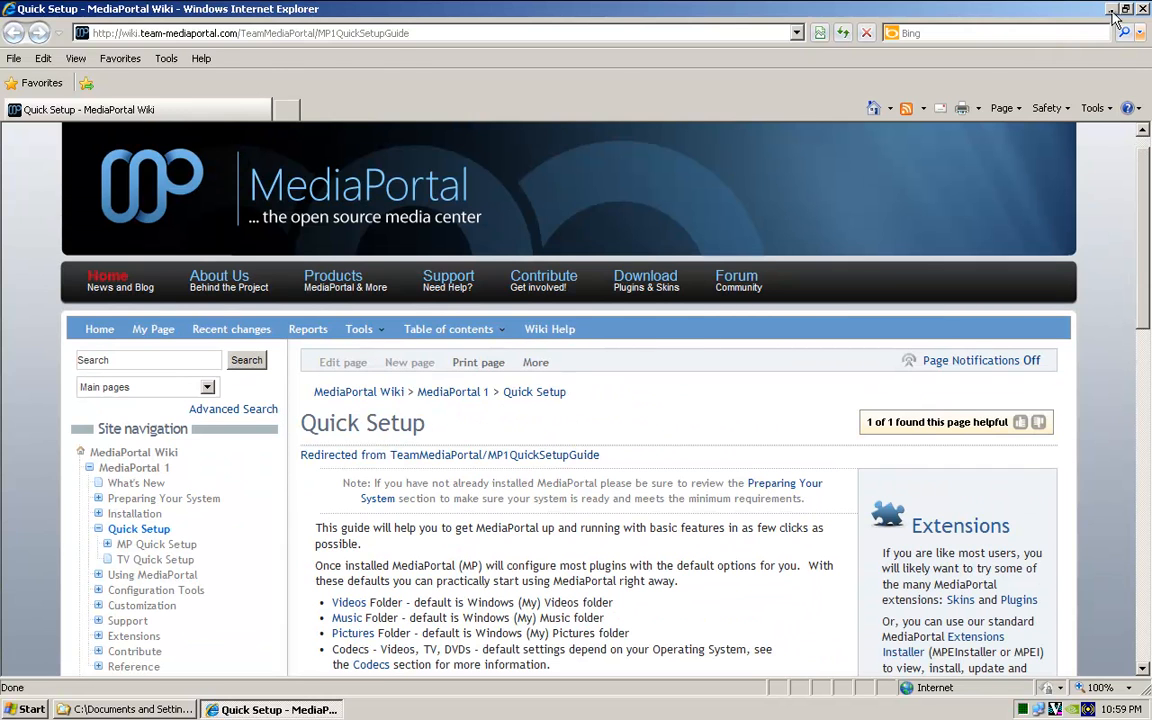
pyautogui.click(124, 708)
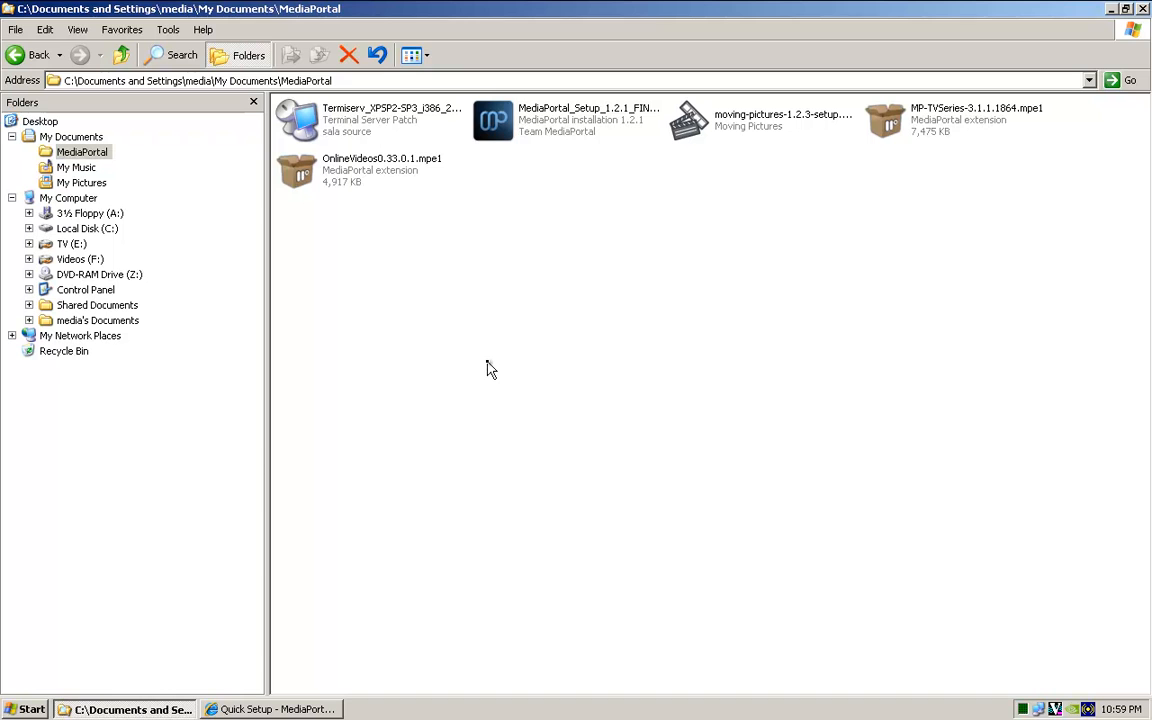
pyautogui.moveTo(480, 370)
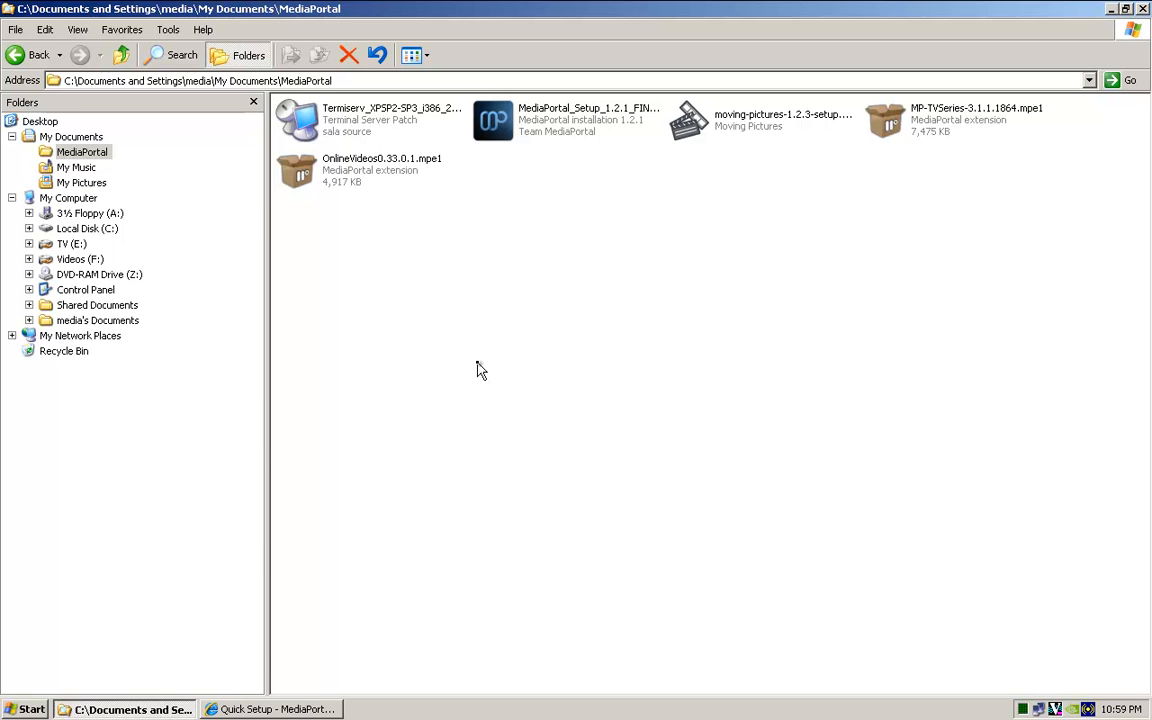
pyautogui.moveTo(584, 324)
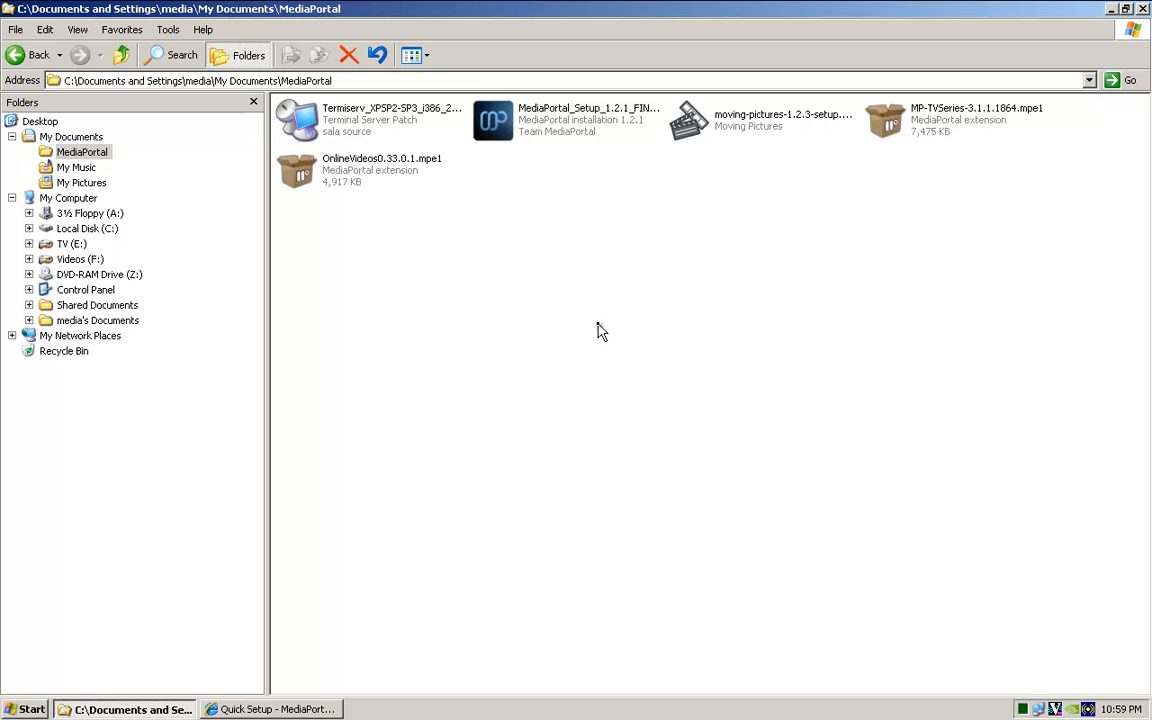
pyautogui.moveTo(684, 188)
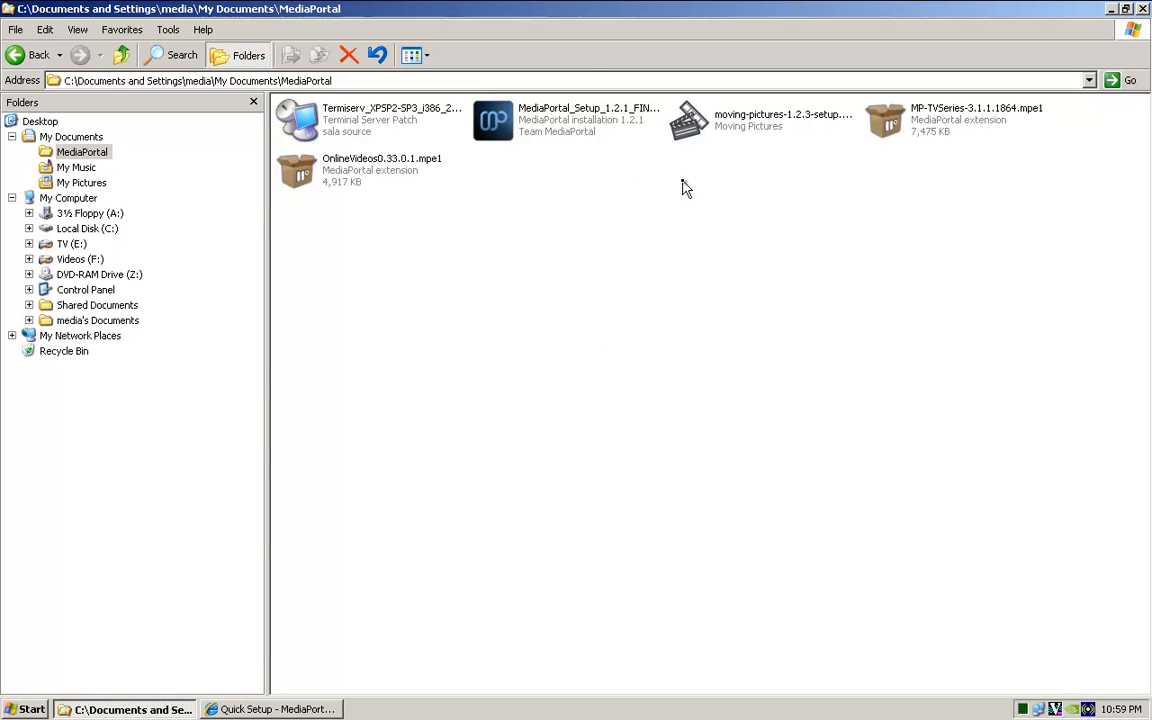
pyautogui.moveTo(760, 120)
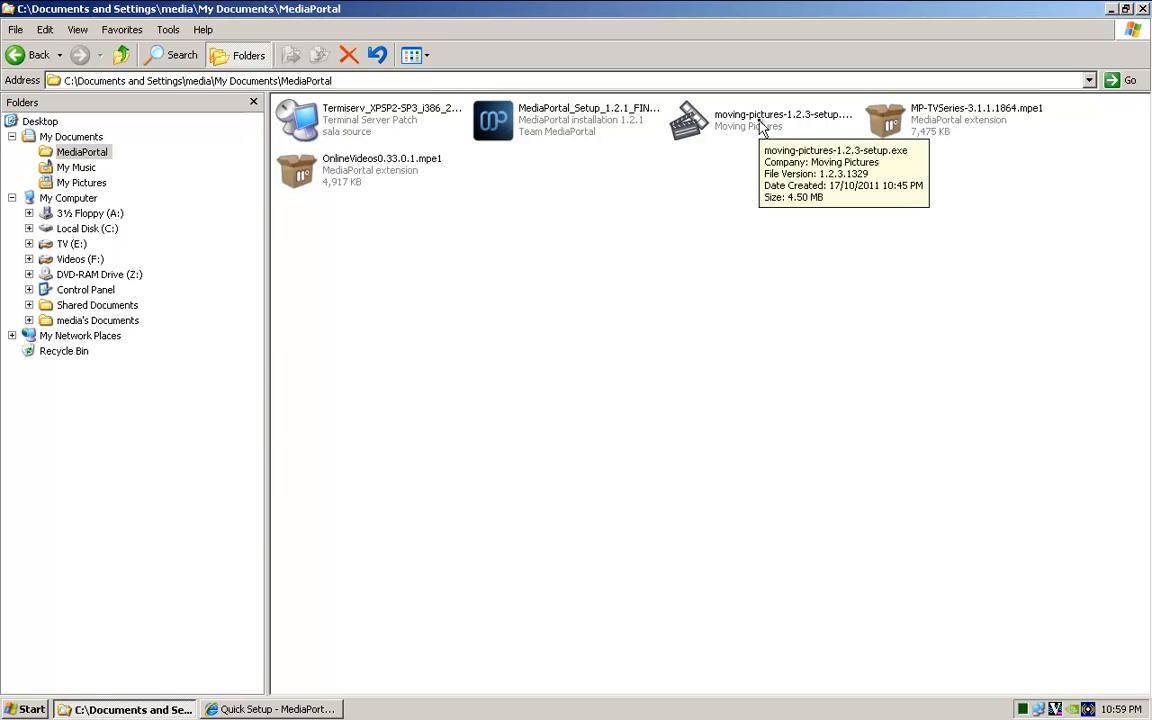
# - Launch moving-pictures-1.2.3-setup.exe from the MediaPortal folder
pyautogui.doubleClick(784, 118)
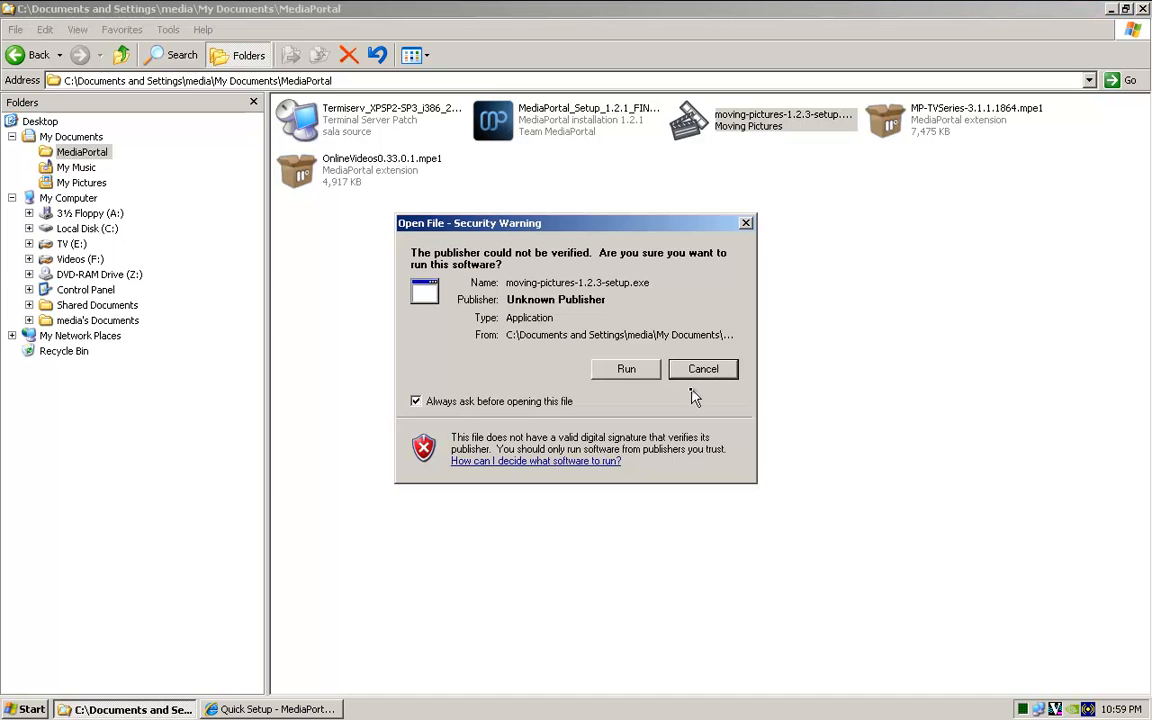
# - Run the unsigned setup, install the Moving Pictures components and close the finished wizard
pyautogui.click(626, 368)
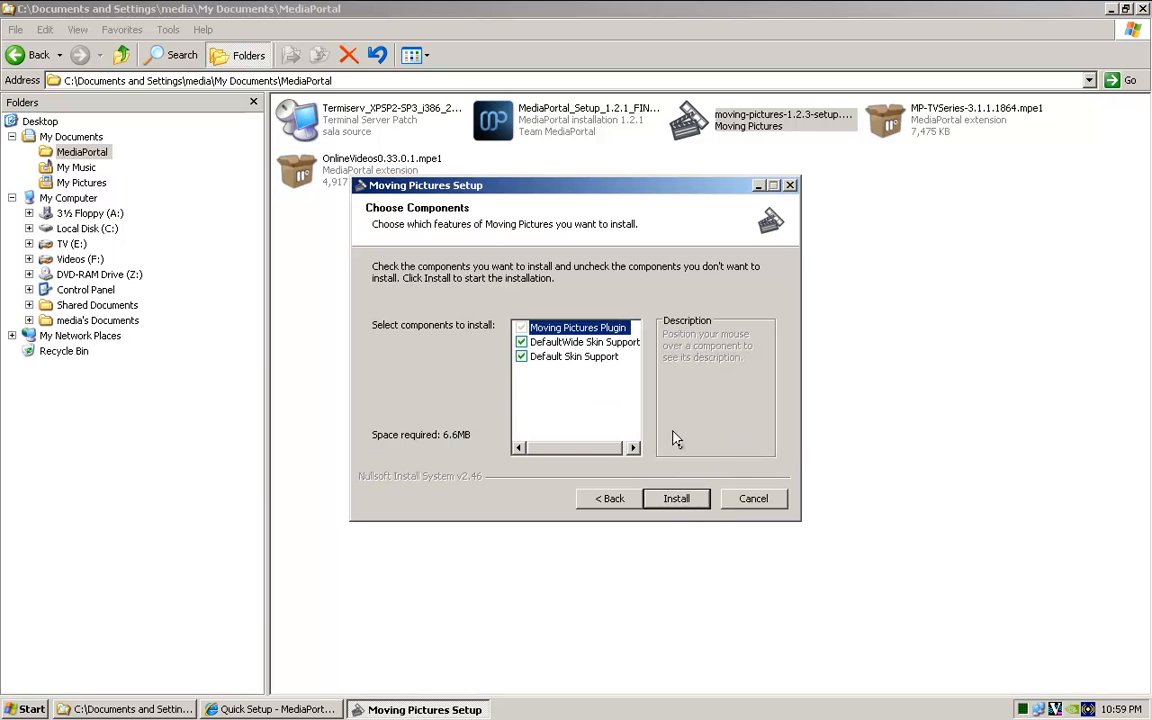
pyautogui.click(676, 498)
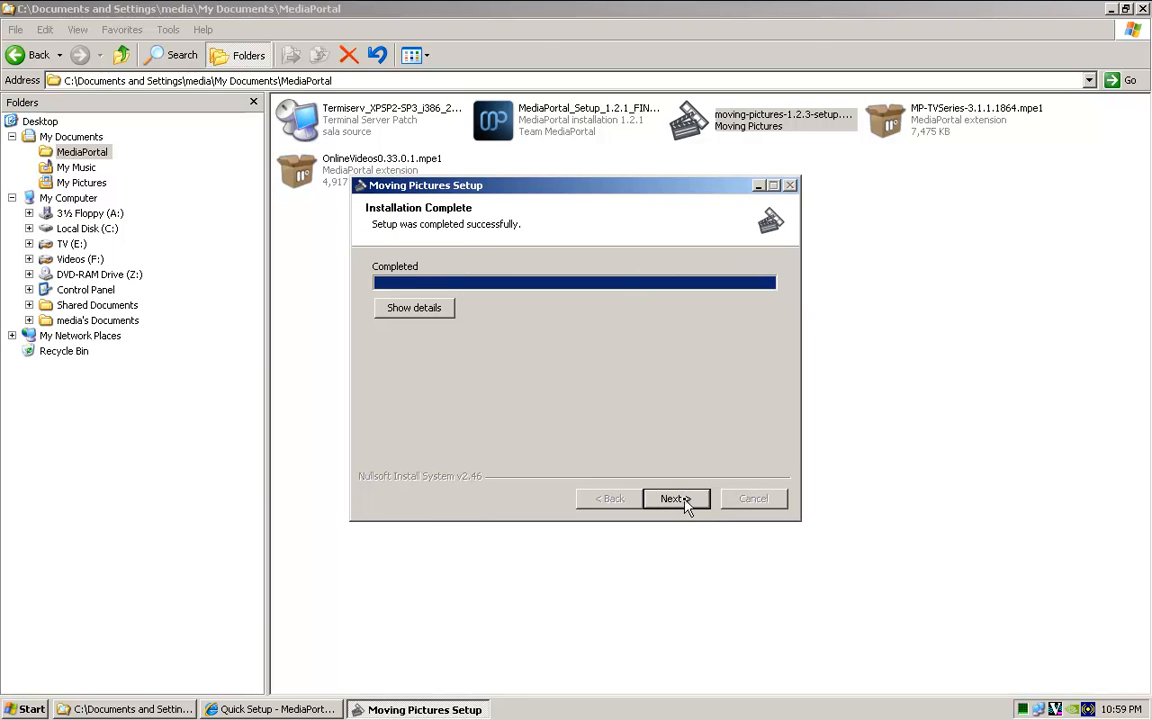
pyautogui.click(676, 498)
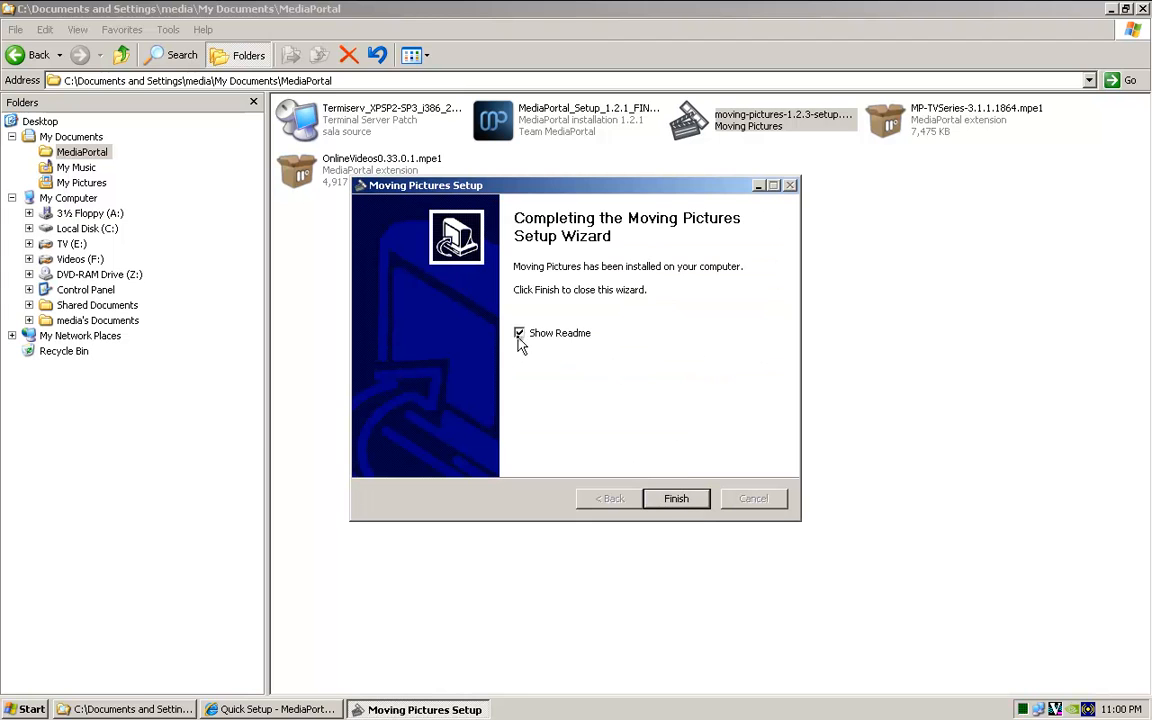
pyautogui.click(676, 498)
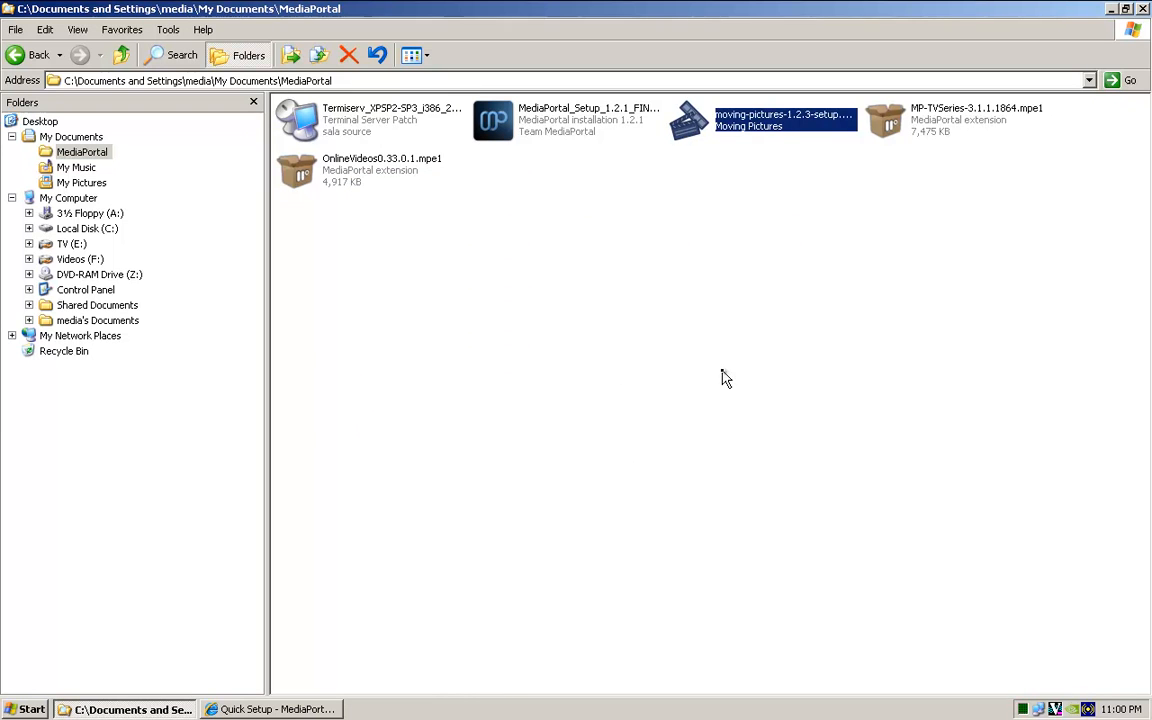
# - Launch MP-TVSeries-3.1.1.1864.mpe1 and start installing with all features kept
pyautogui.click(976, 120)
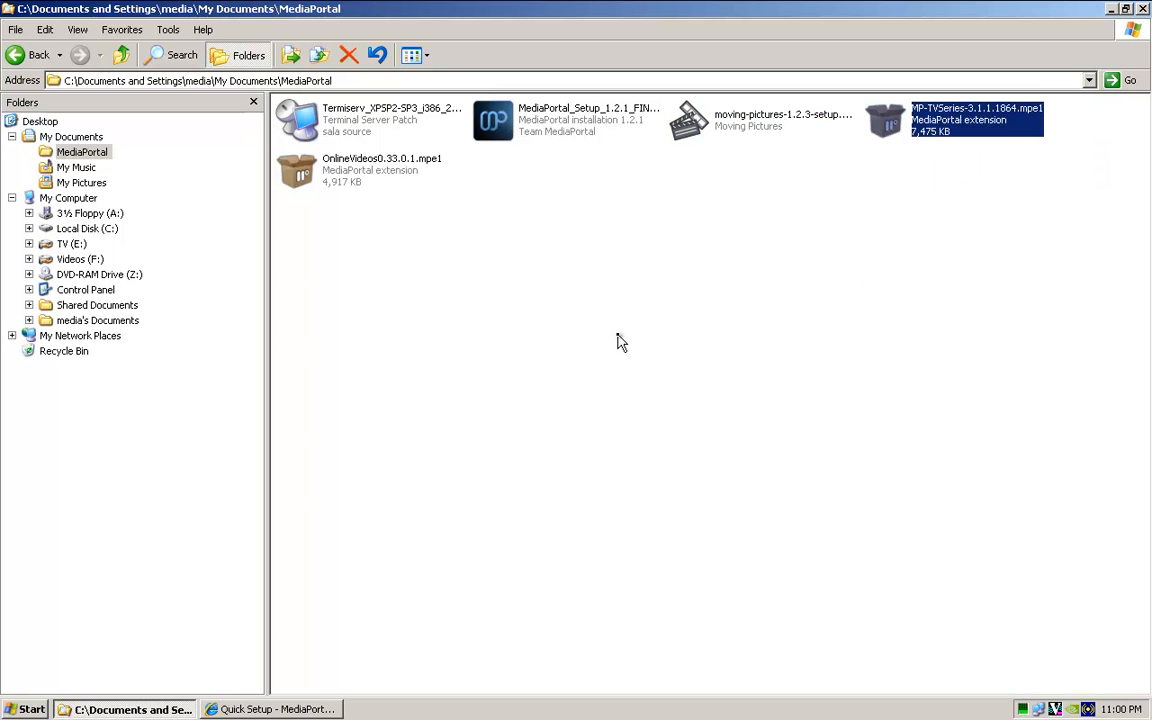
pyautogui.doubleClick(976, 120)
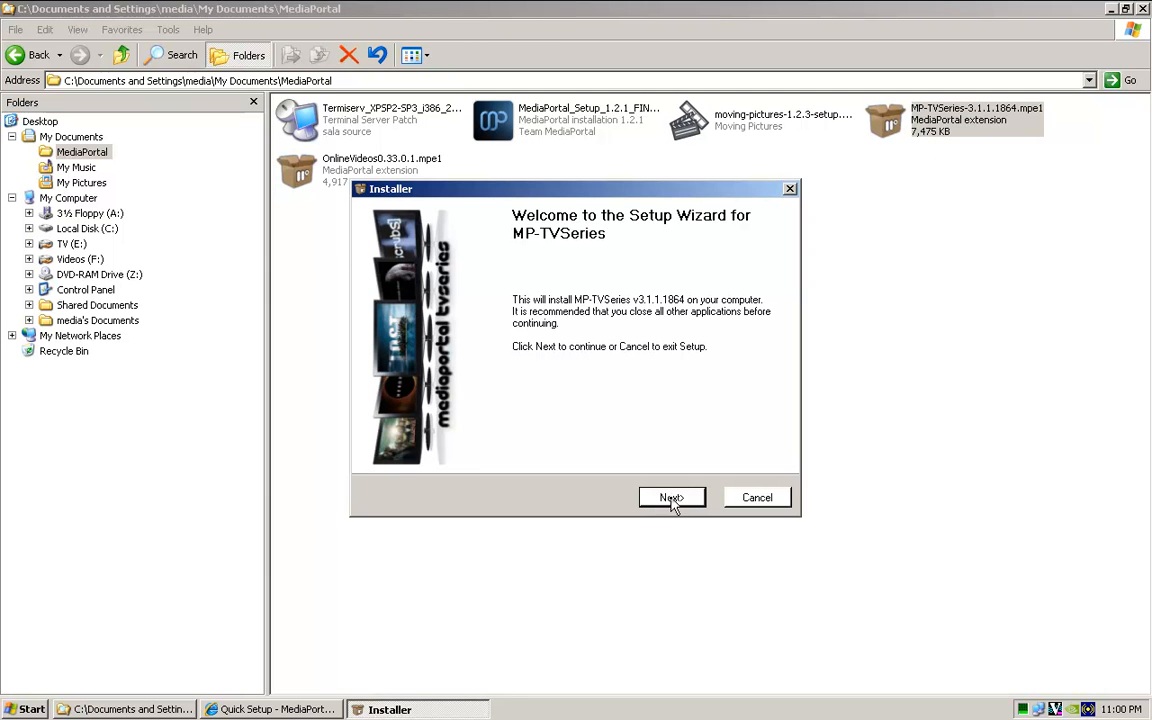
pyautogui.click(672, 496)
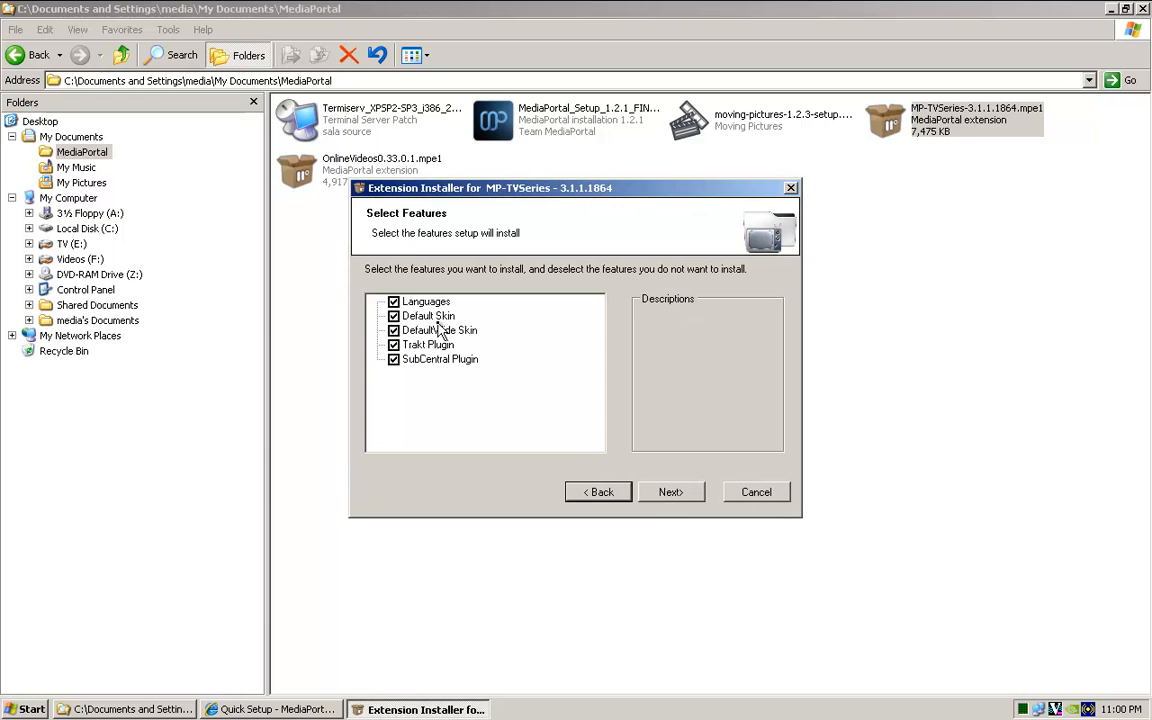
pyautogui.moveTo(684, 500)
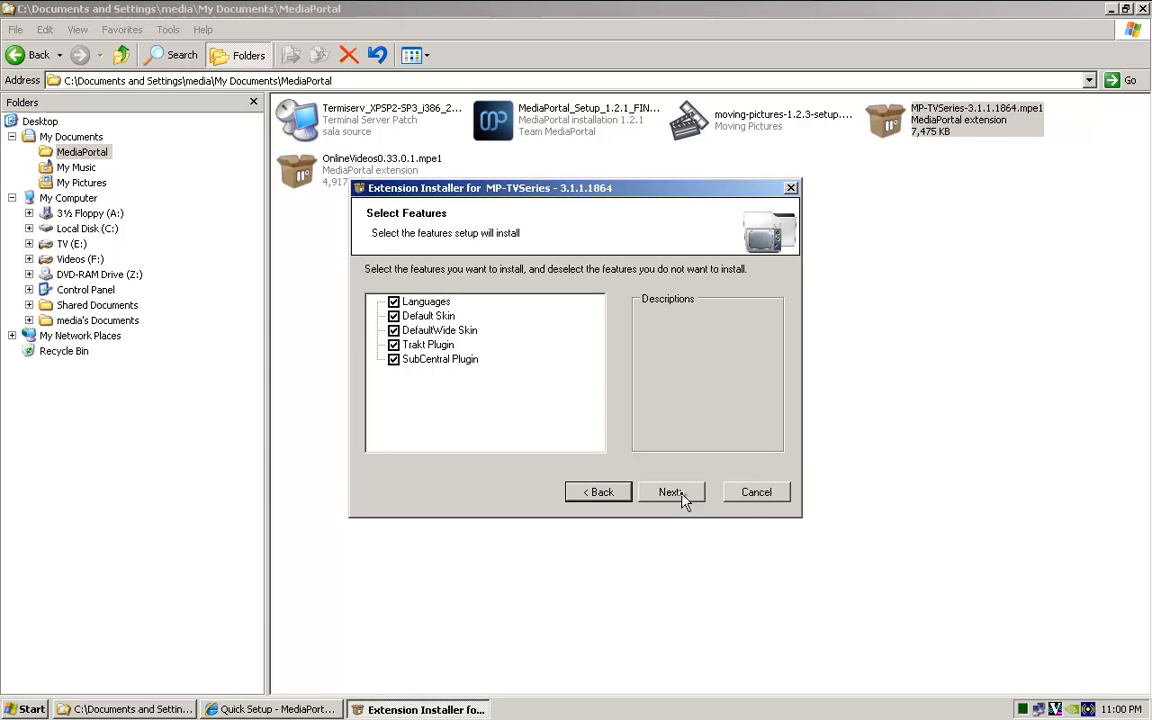
pyautogui.click(668, 492)
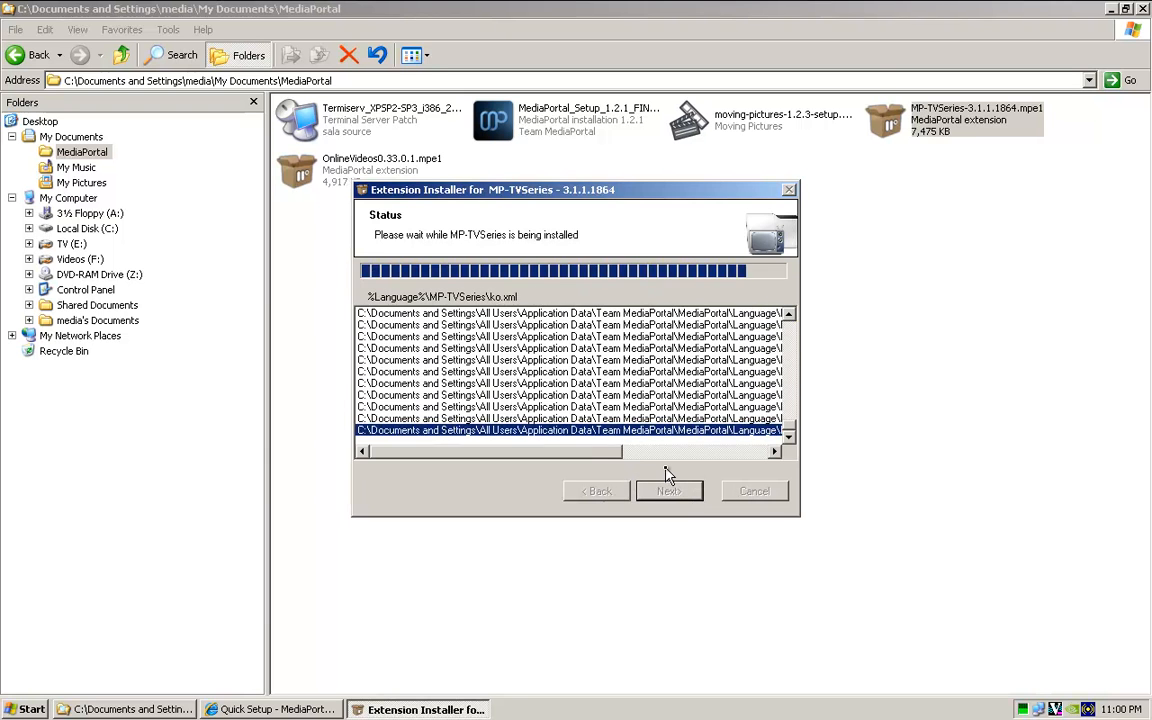
# - Finish the MP-TVSeries install and close the installer without launching its configuration
pyautogui.click(668, 492)
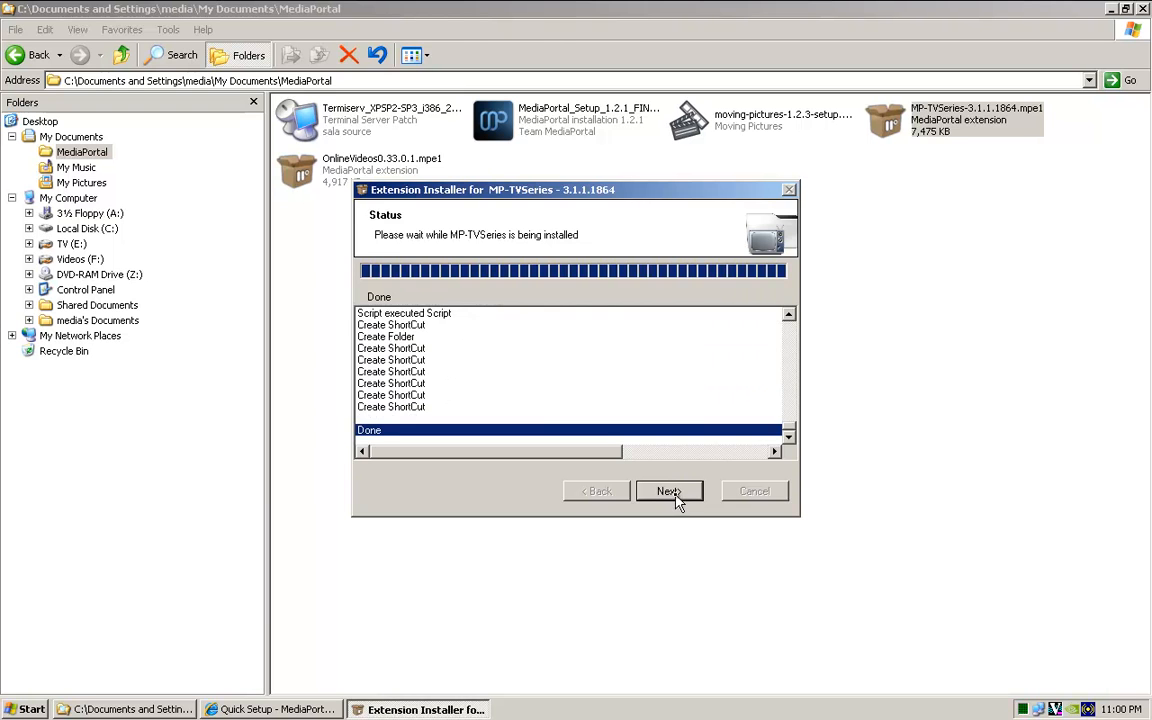
pyautogui.click(668, 492)
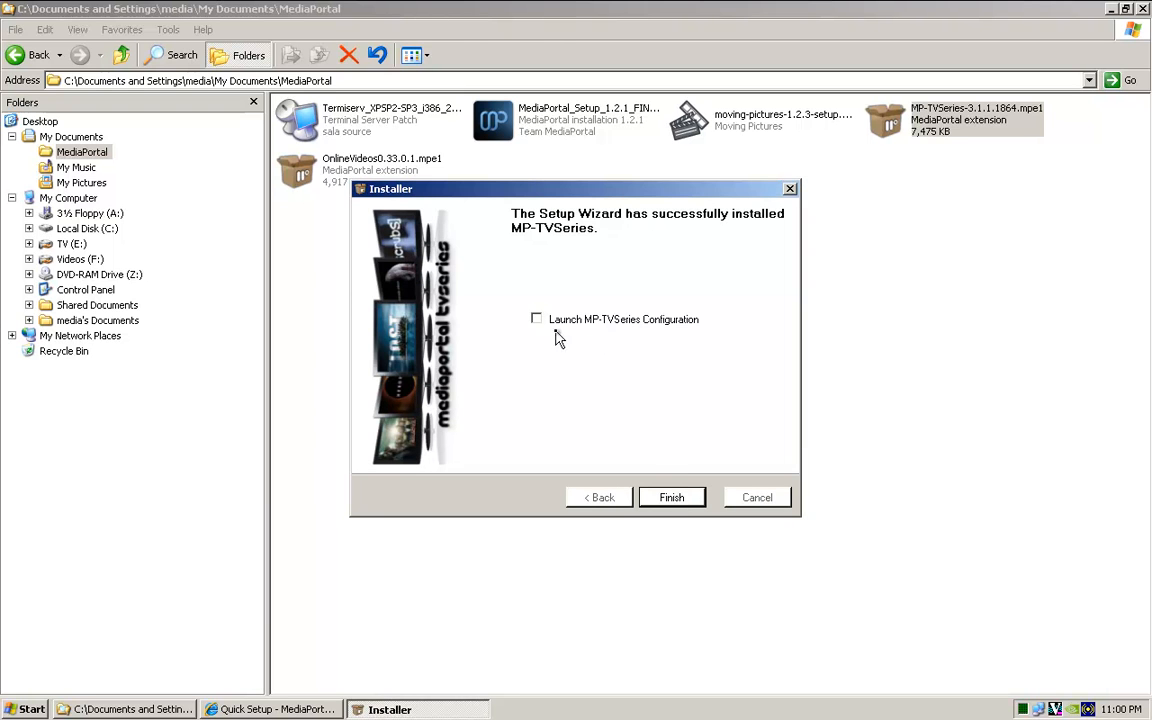
pyautogui.click(672, 496)
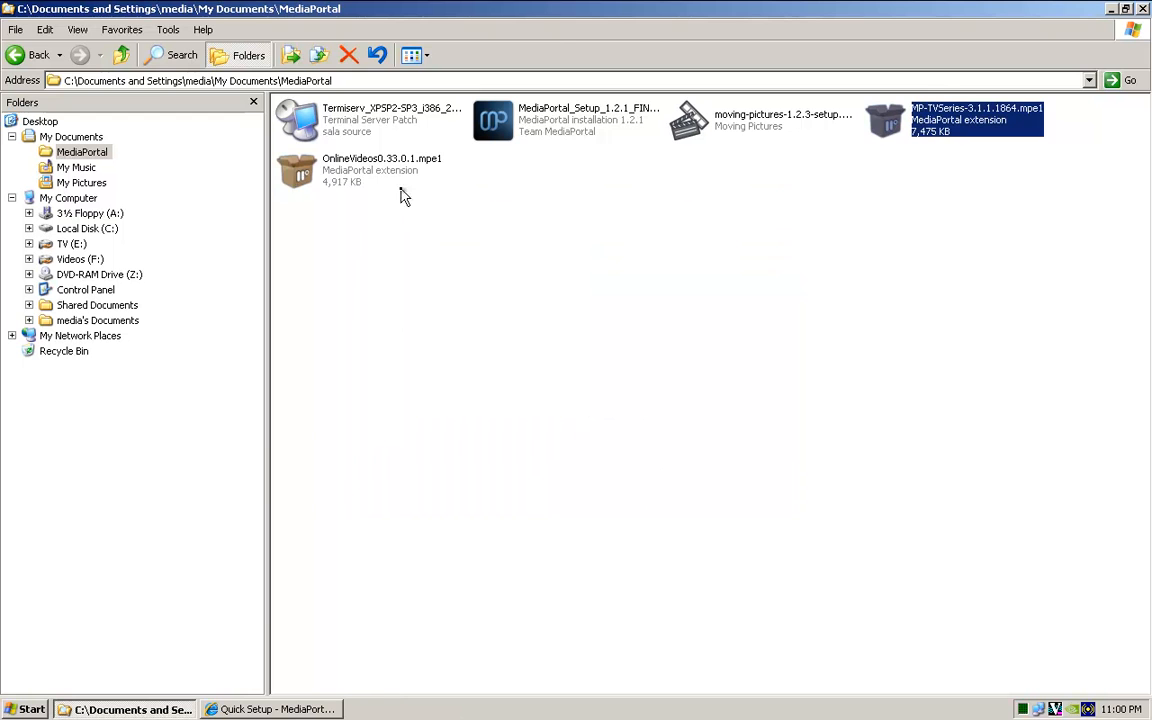
# - Install OnlineVideos 0.33.0.1 with default components, close the installer and return to the desktop
pyautogui.click(380, 170)
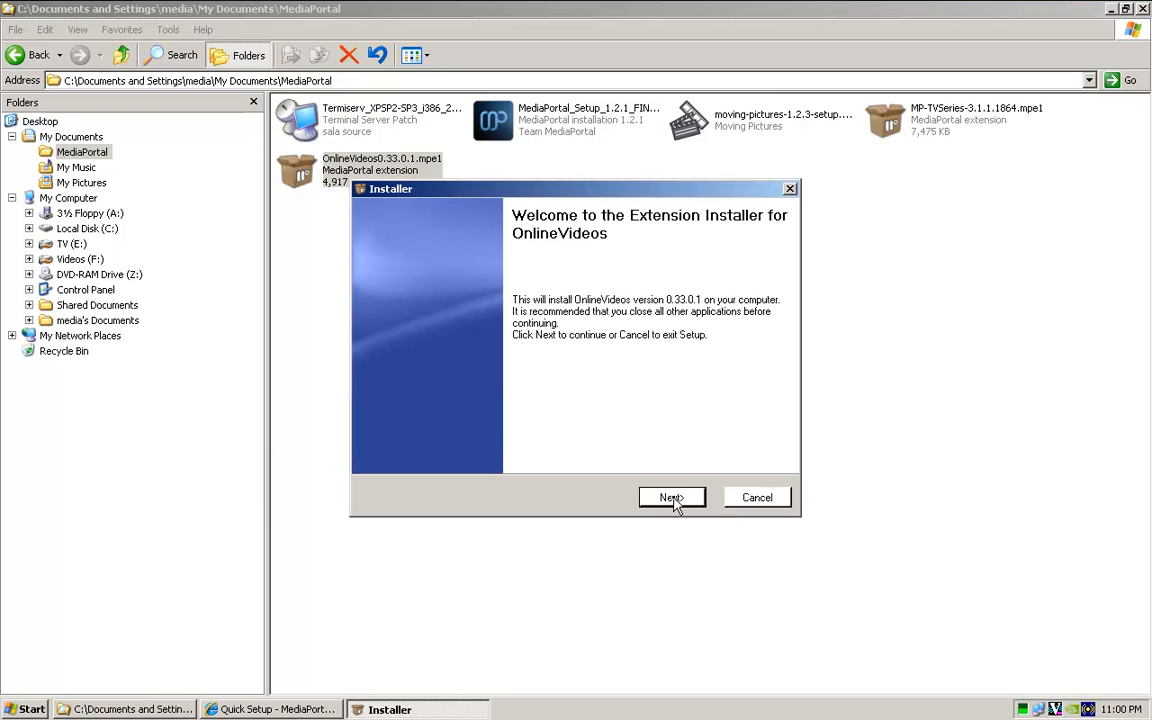
pyautogui.click(672, 496)
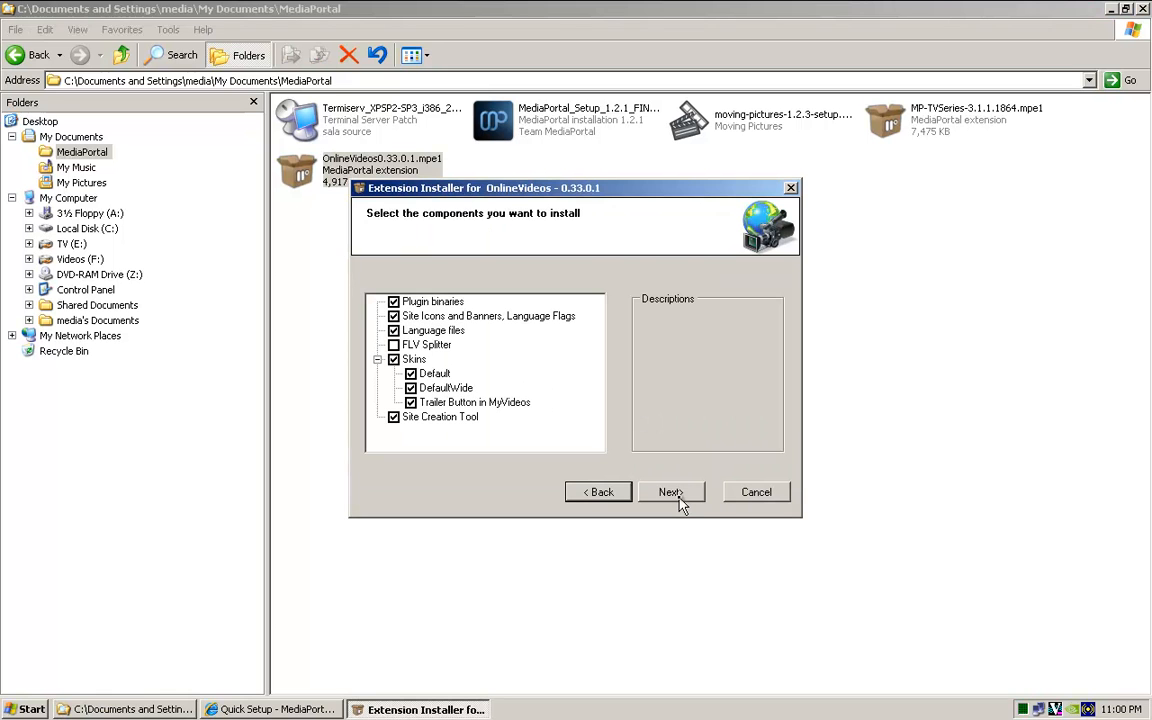
pyautogui.click(668, 492)
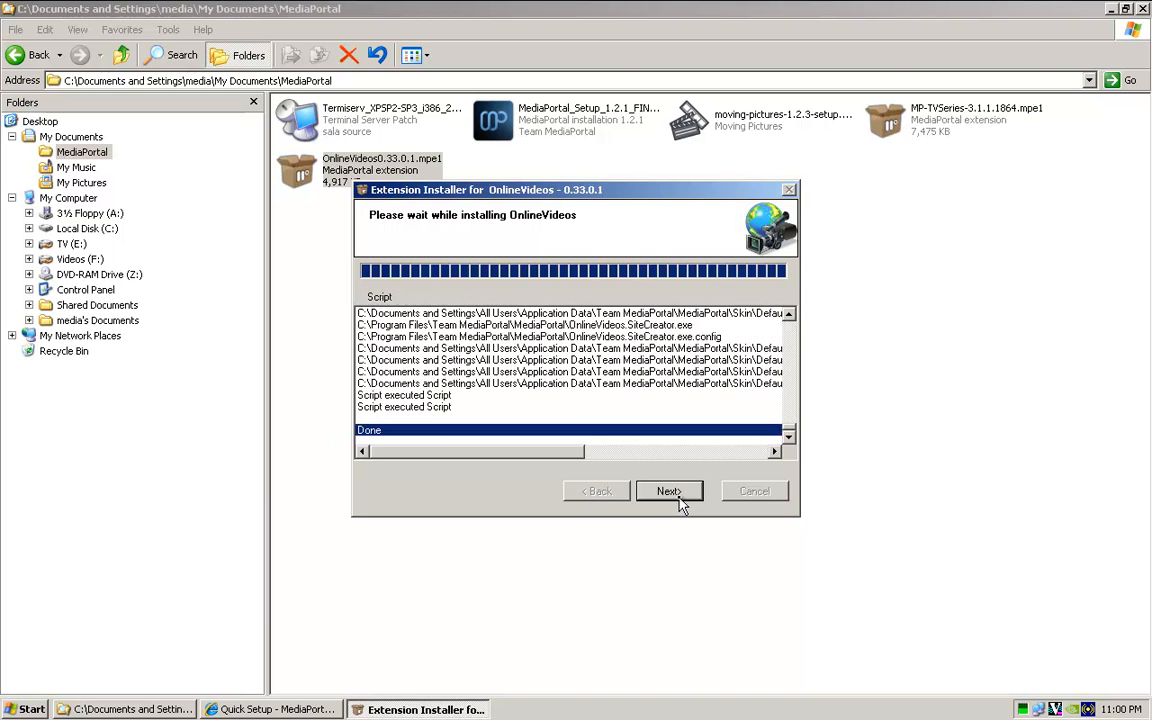
pyautogui.click(668, 492)
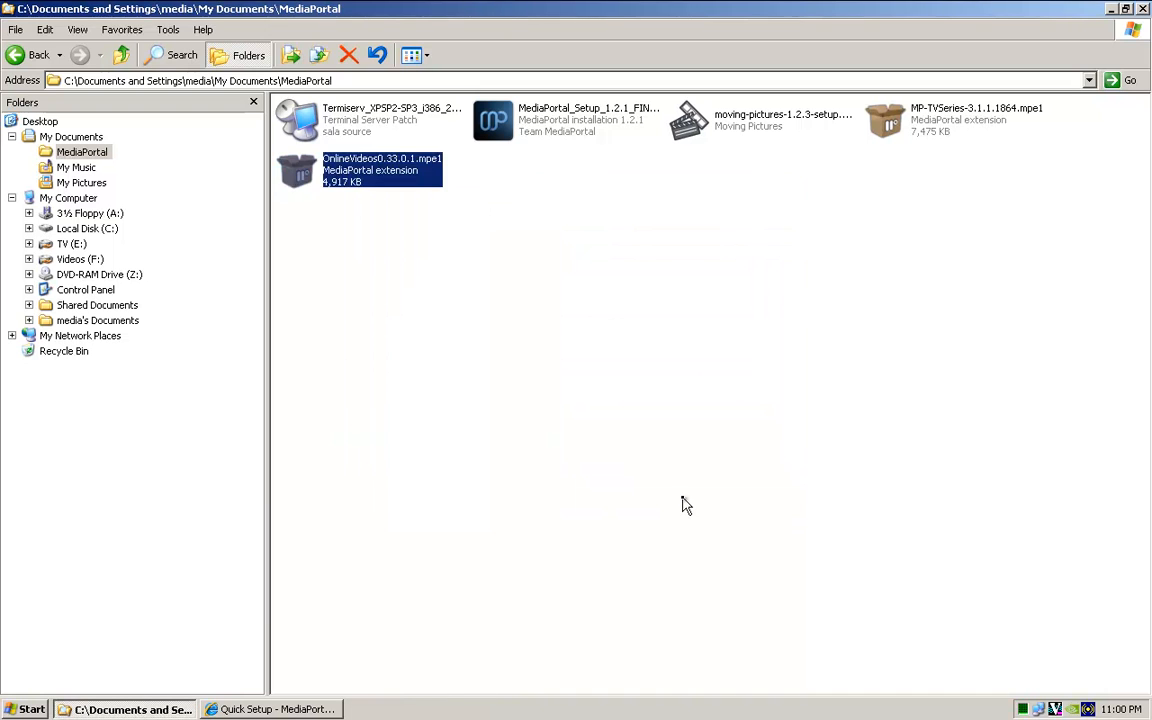
pyautogui.click(640, 500)
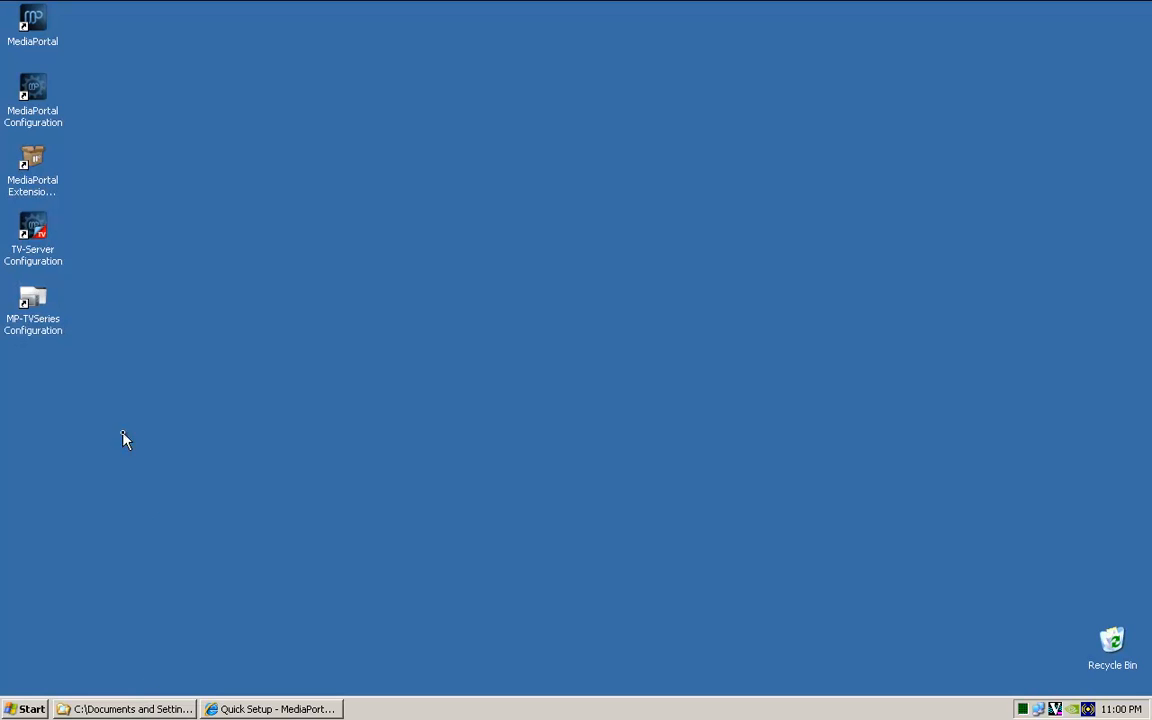
pyautogui.moveTo(32, 100)
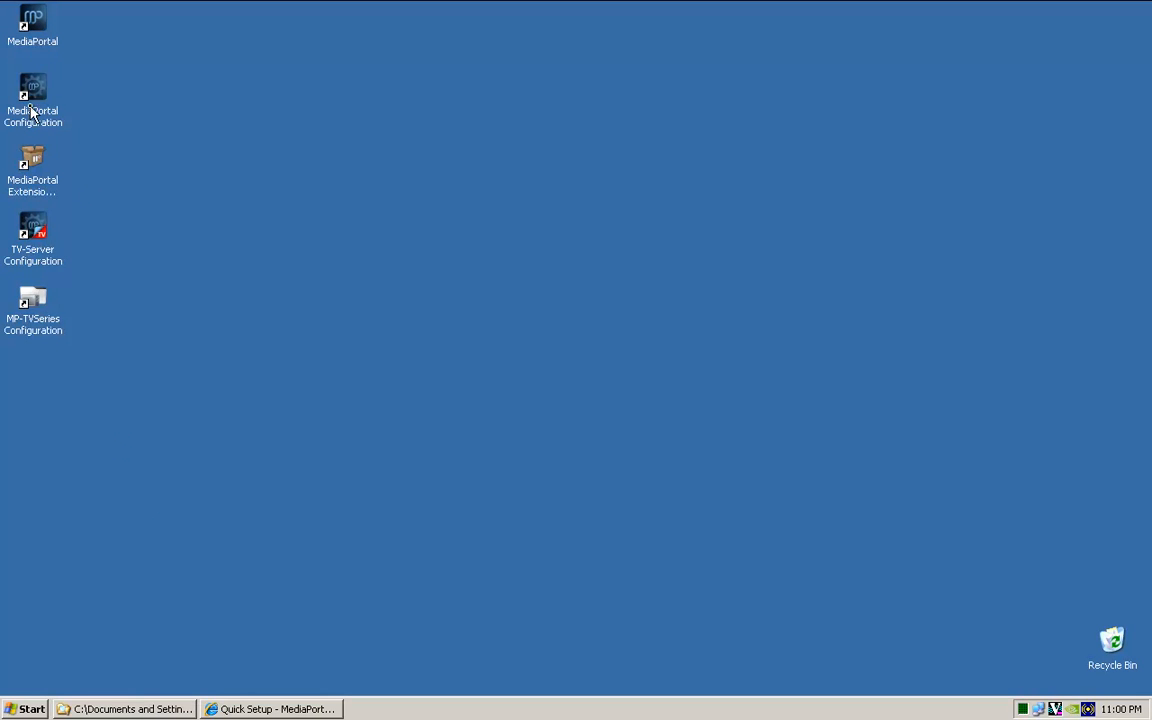
pyautogui.moveTo(280, 410)
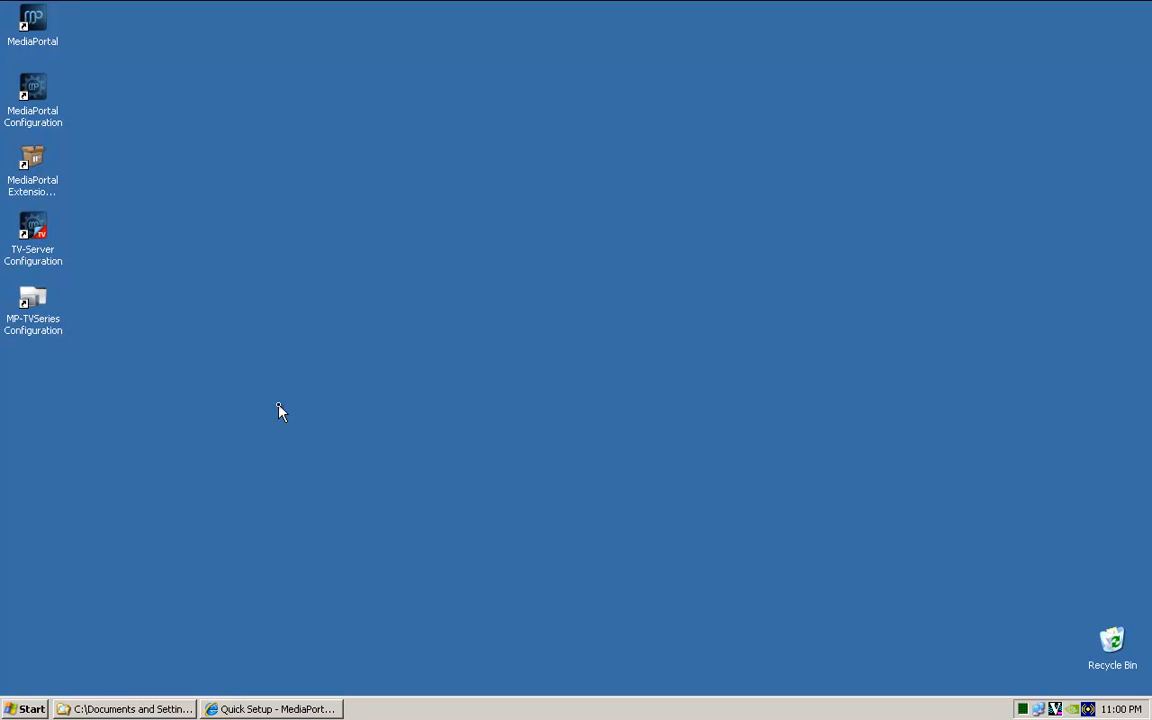
pyautogui.moveTo(312, 398)
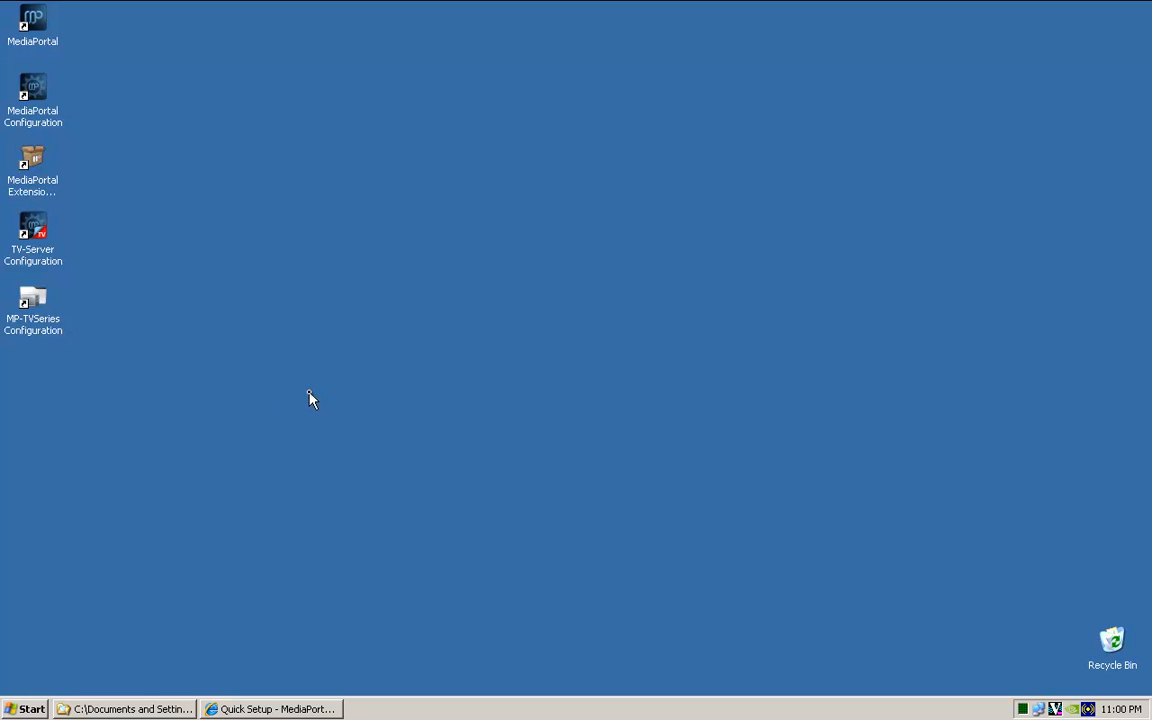
pyautogui.moveTo(292, 334)
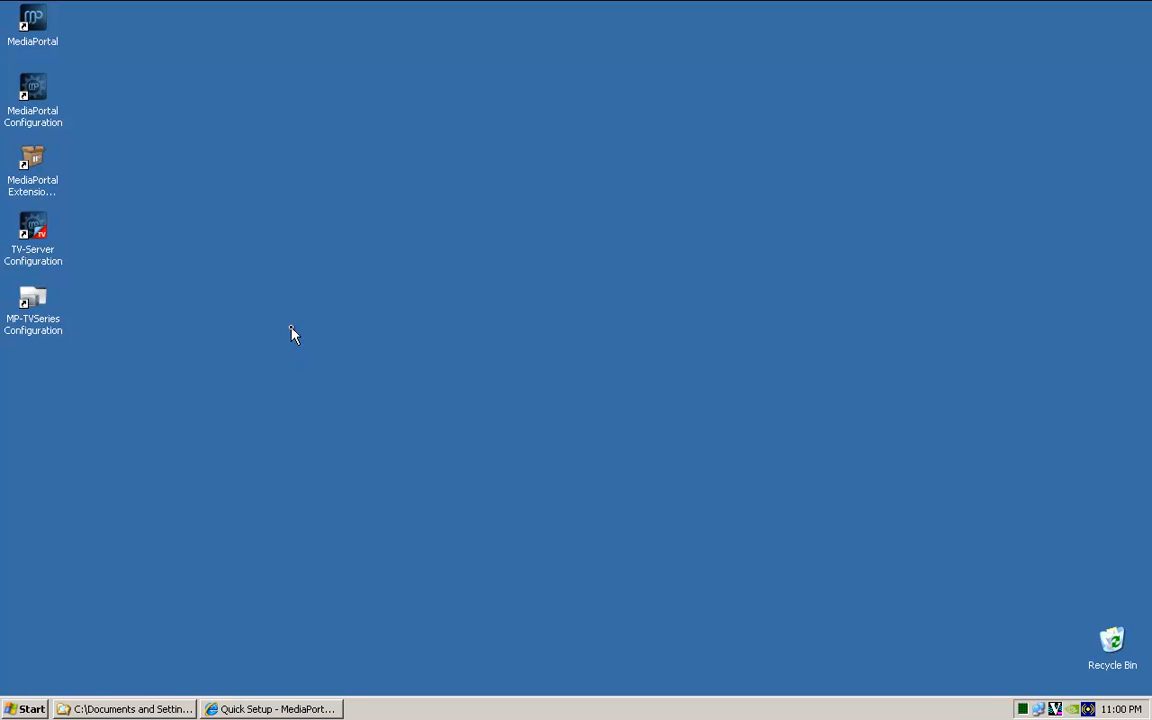
pyautogui.moveTo(320, 340)
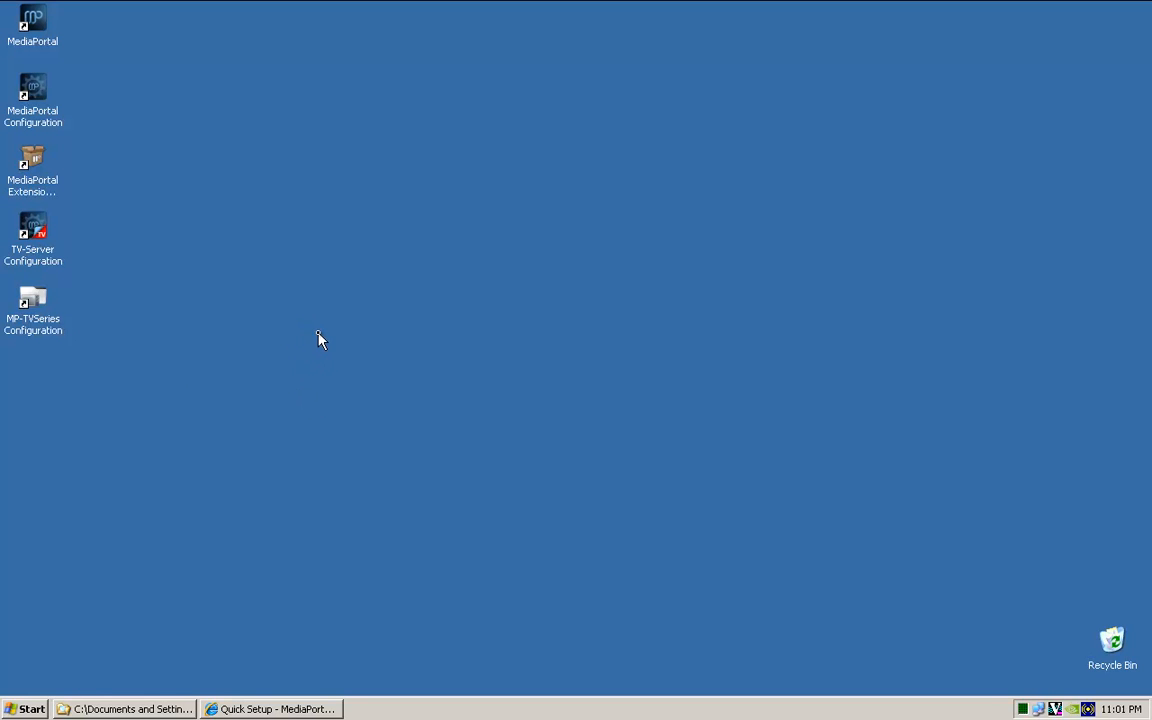
pyautogui.moveTo(394, 312)
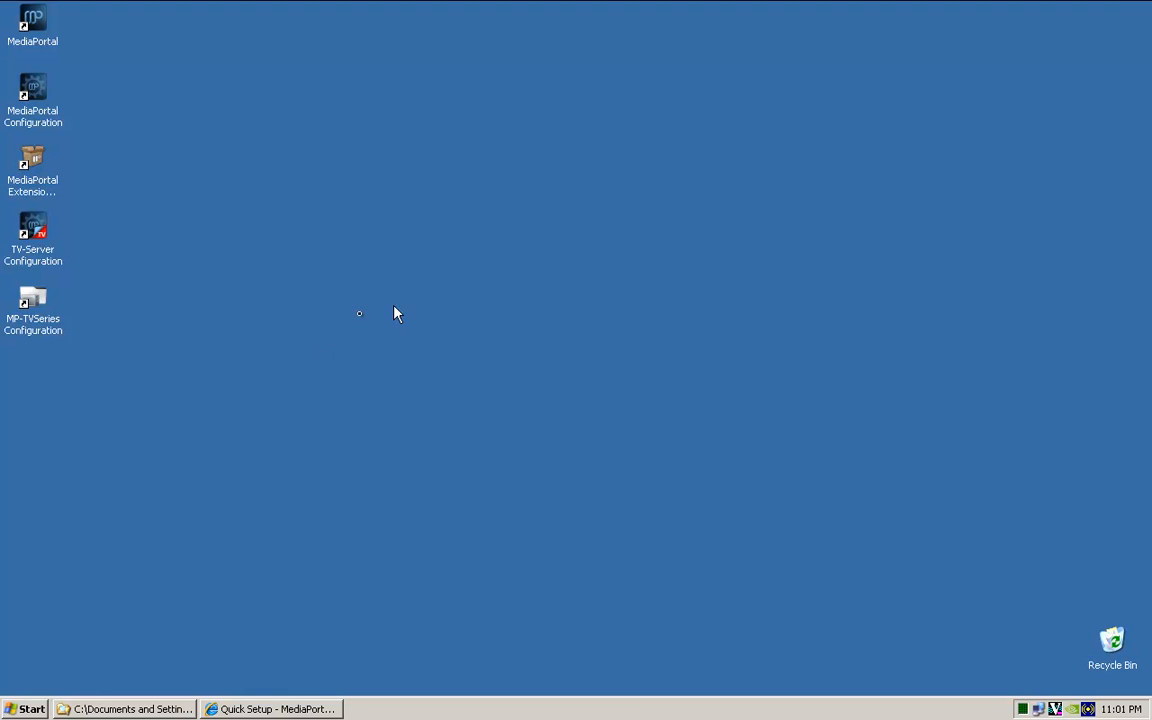
pyautogui.moveTo(772, 220)
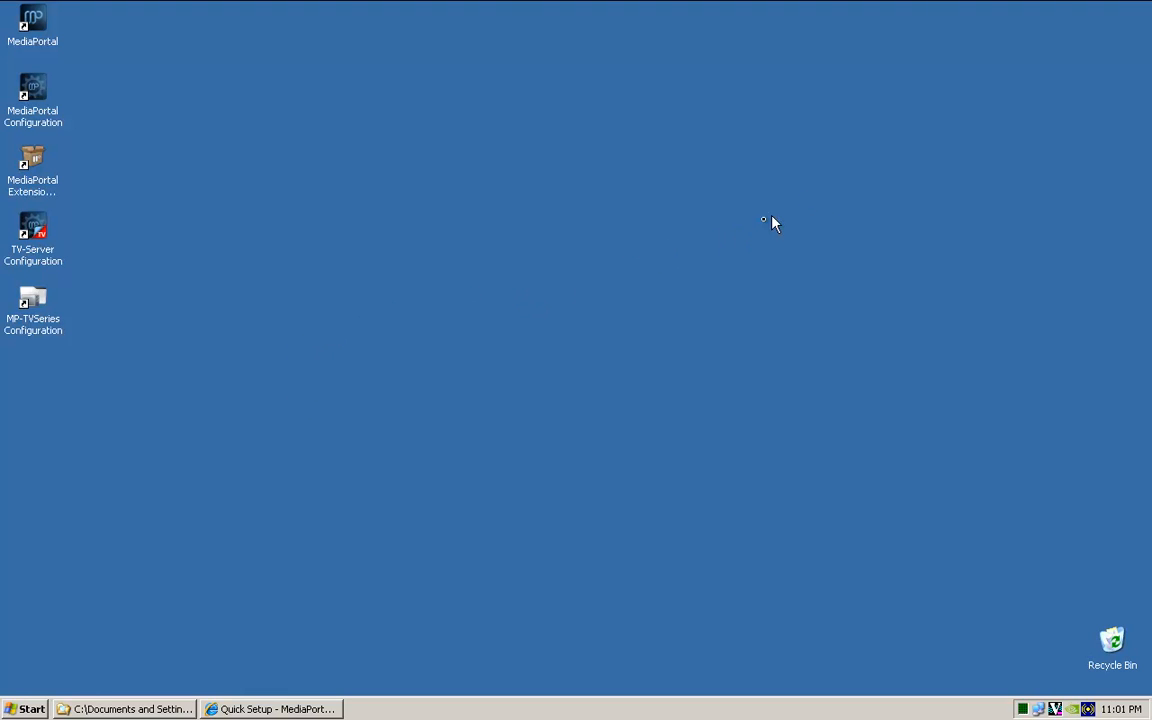